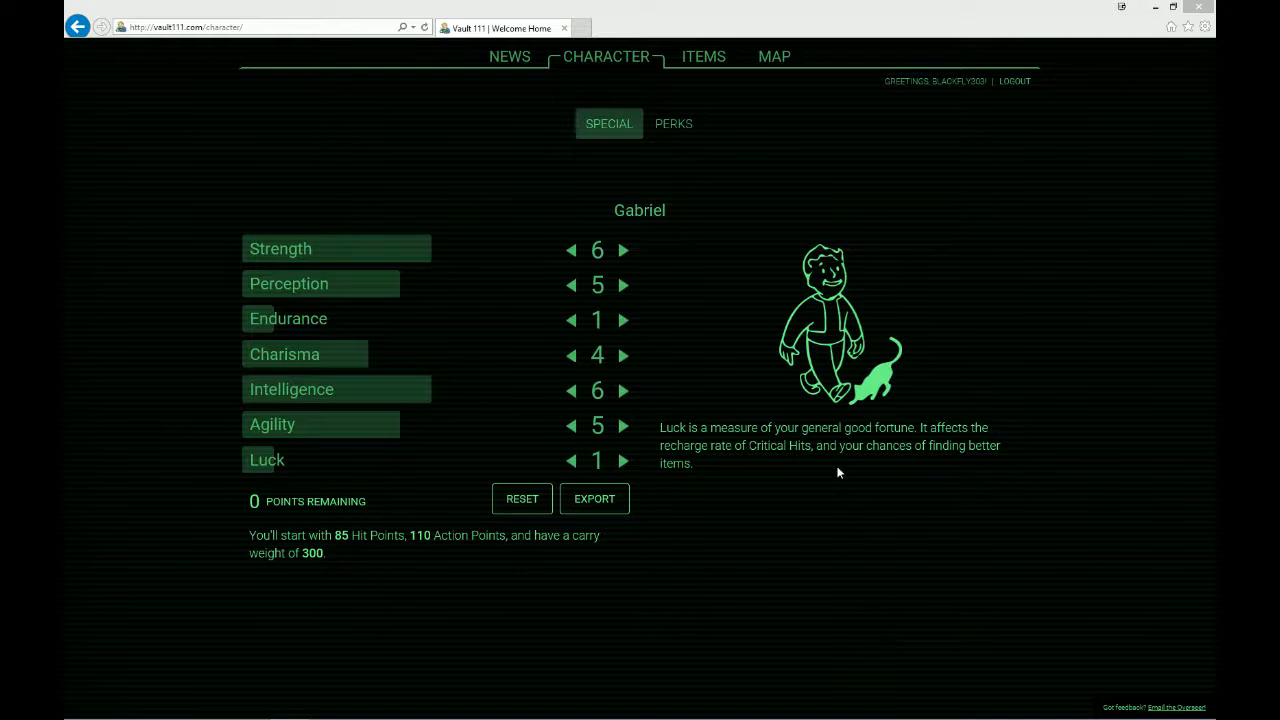
pyautogui.moveTo(422, 499)
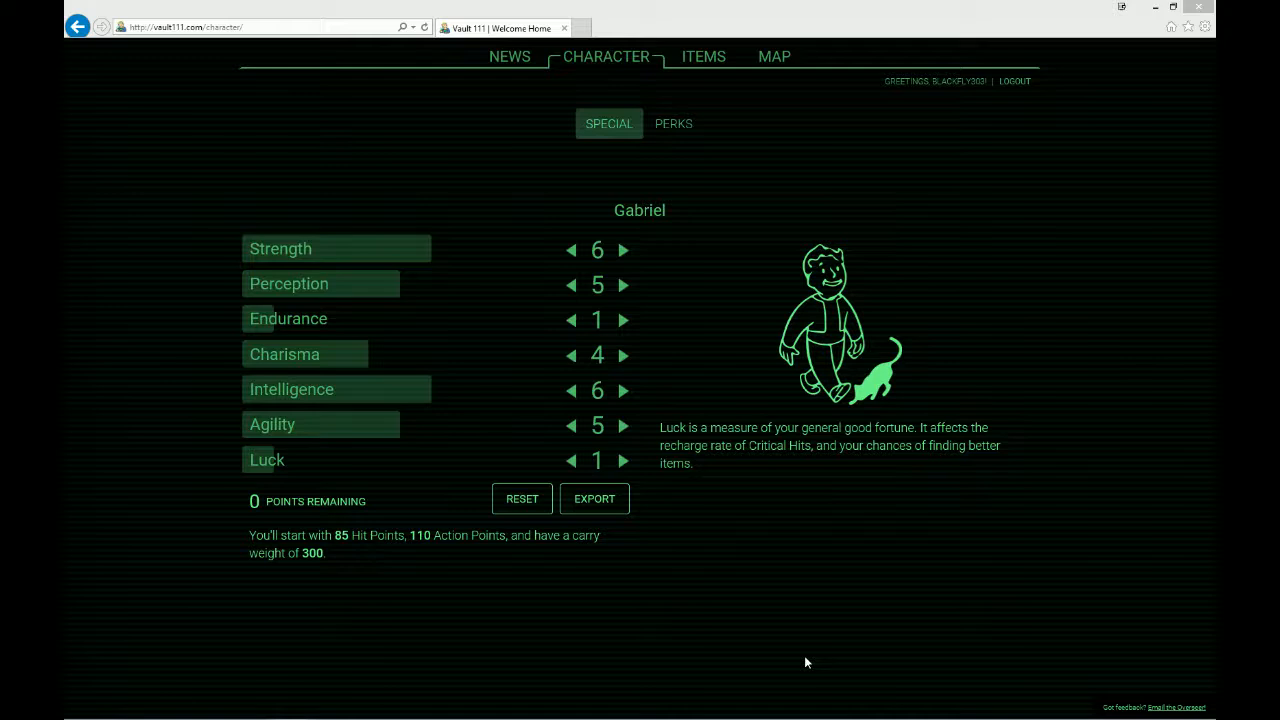
pyautogui.moveTo(688, 543)
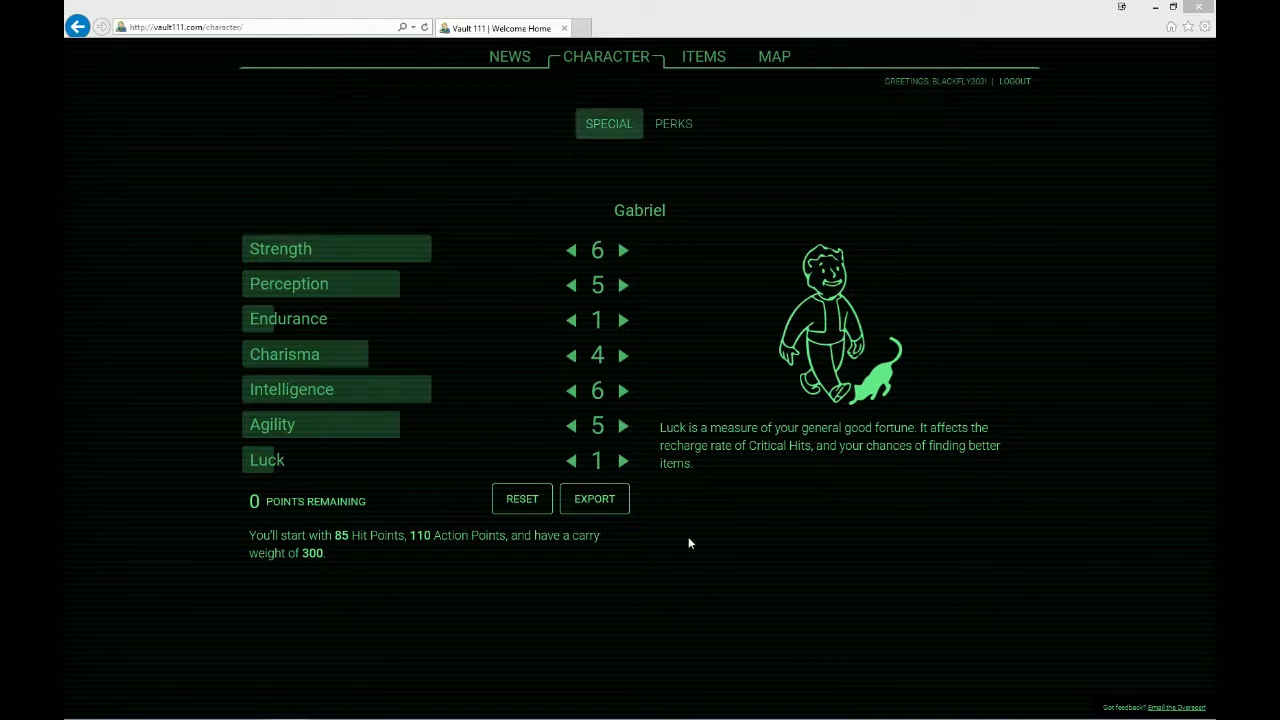
pyautogui.moveTo(741, 531)
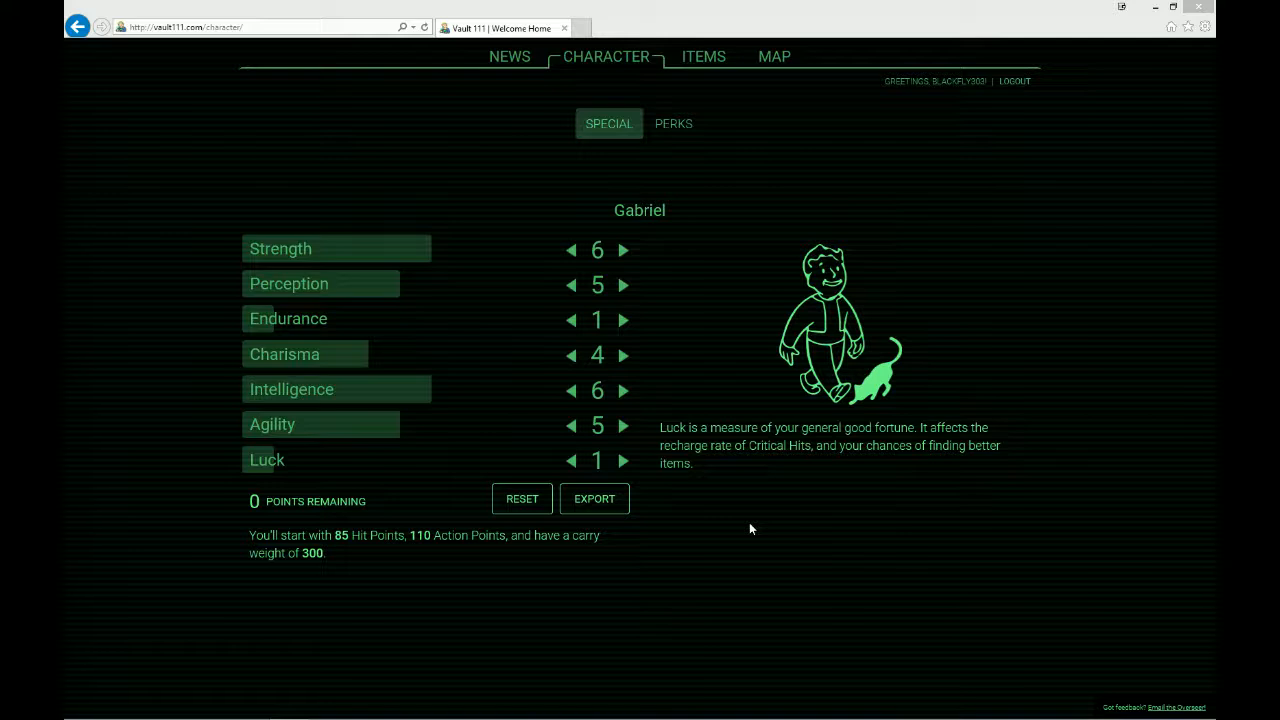
pyautogui.moveTo(960, 491)
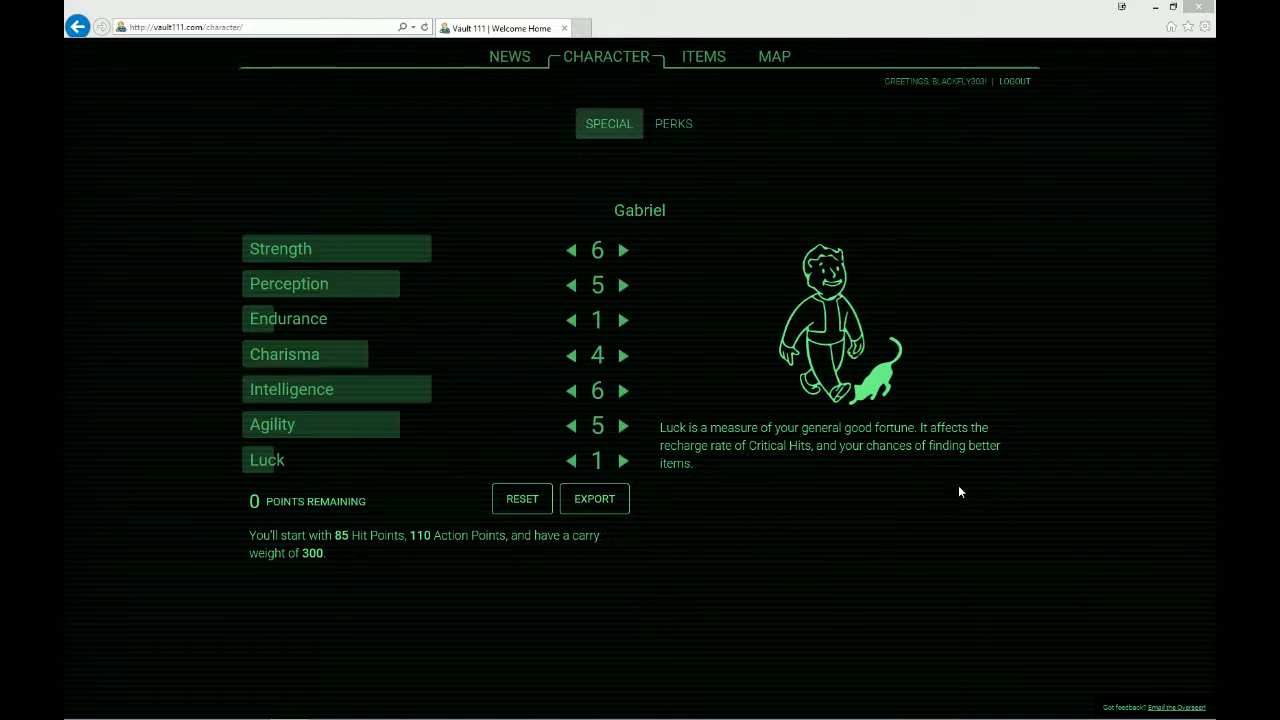
pyautogui.moveTo(305, 354)
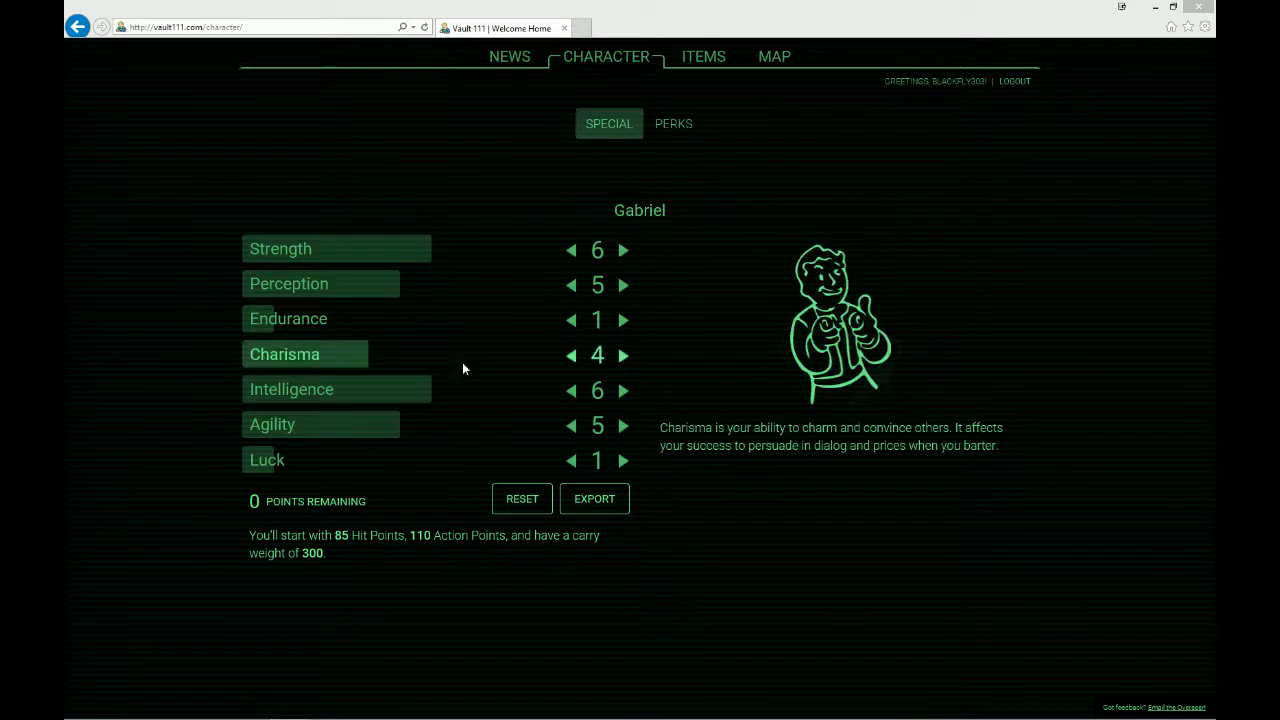
pyautogui.moveTo(272, 423)
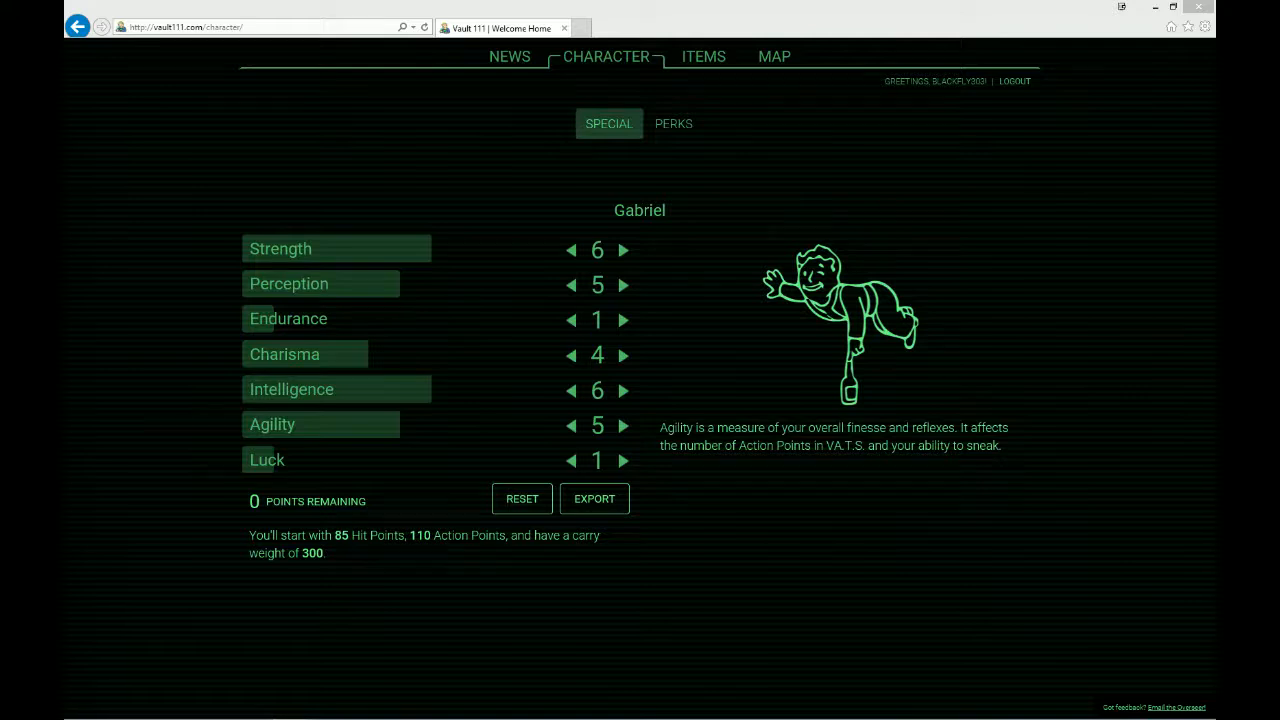
pyautogui.moveTo(710, 422)
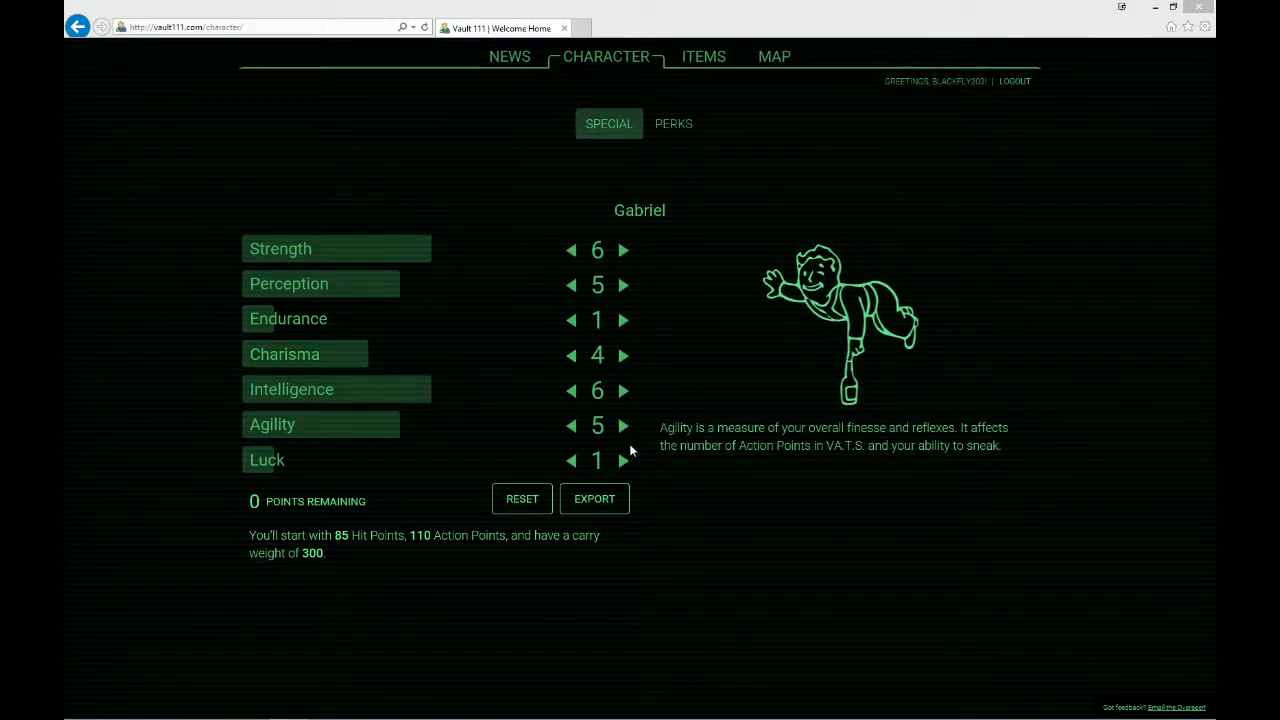
pyautogui.moveTo(655, 445)
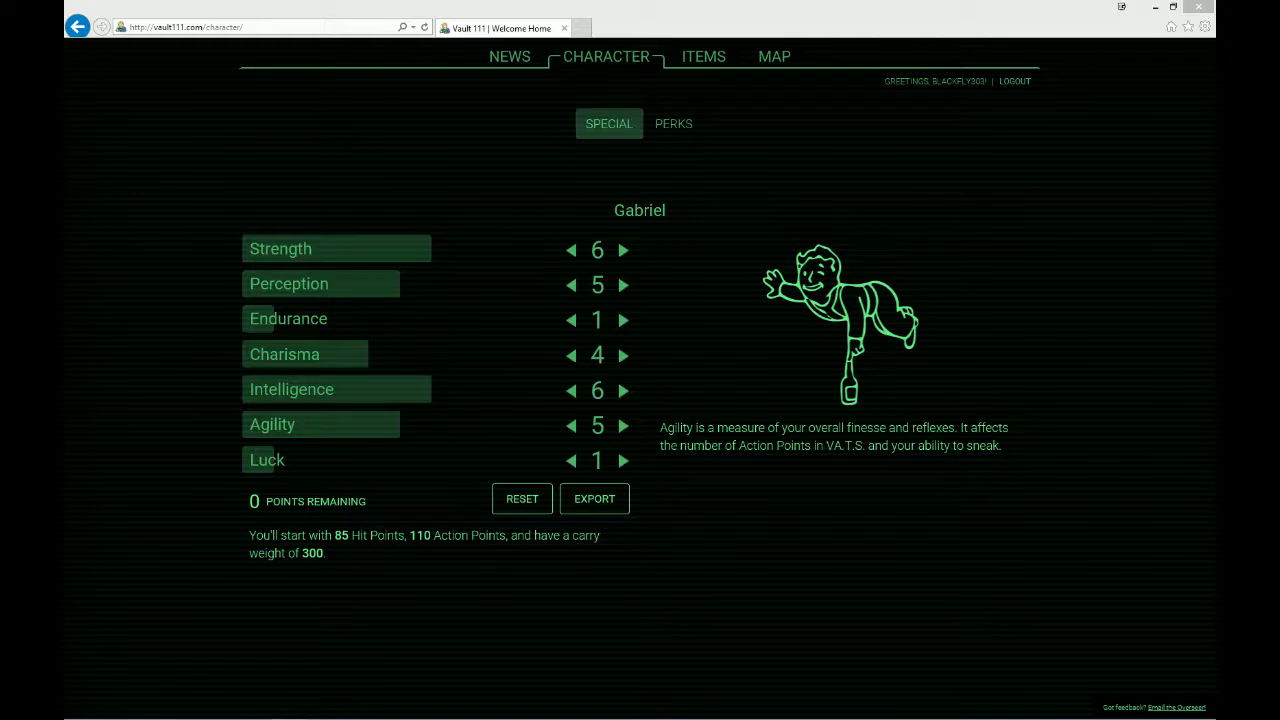
pyautogui.moveTo(631, 467)
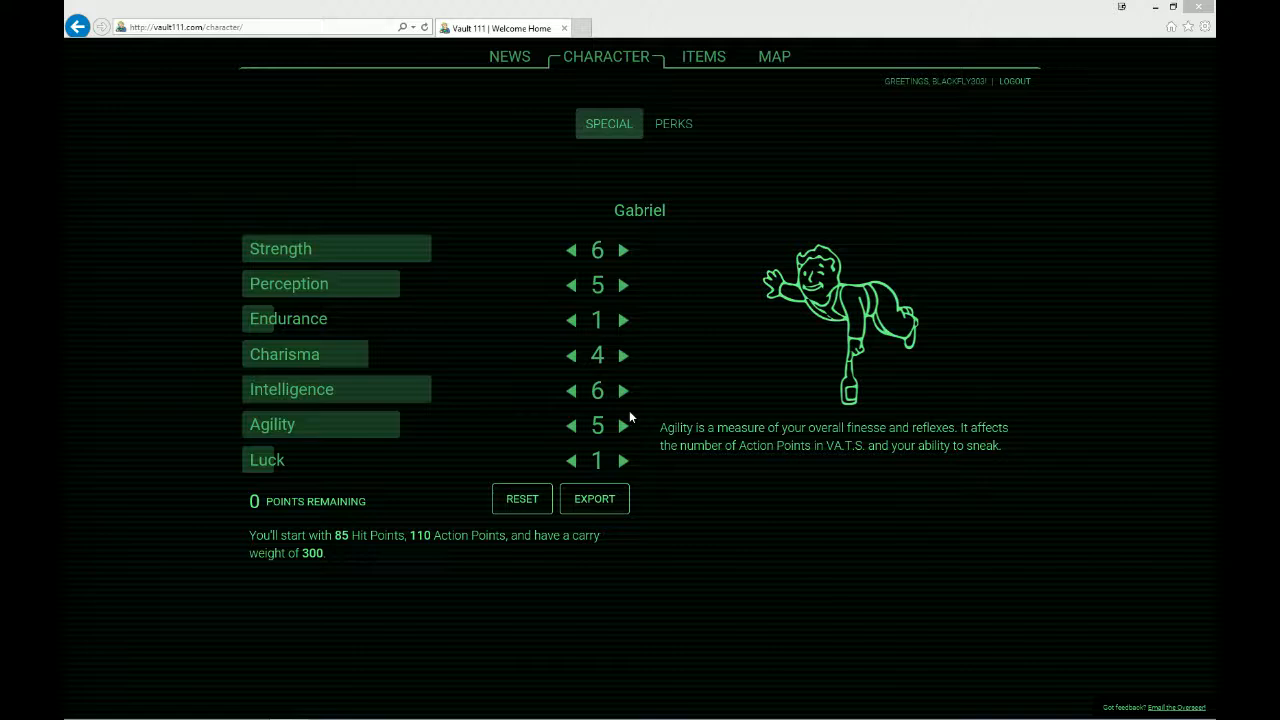
pyautogui.moveTo(683, 167)
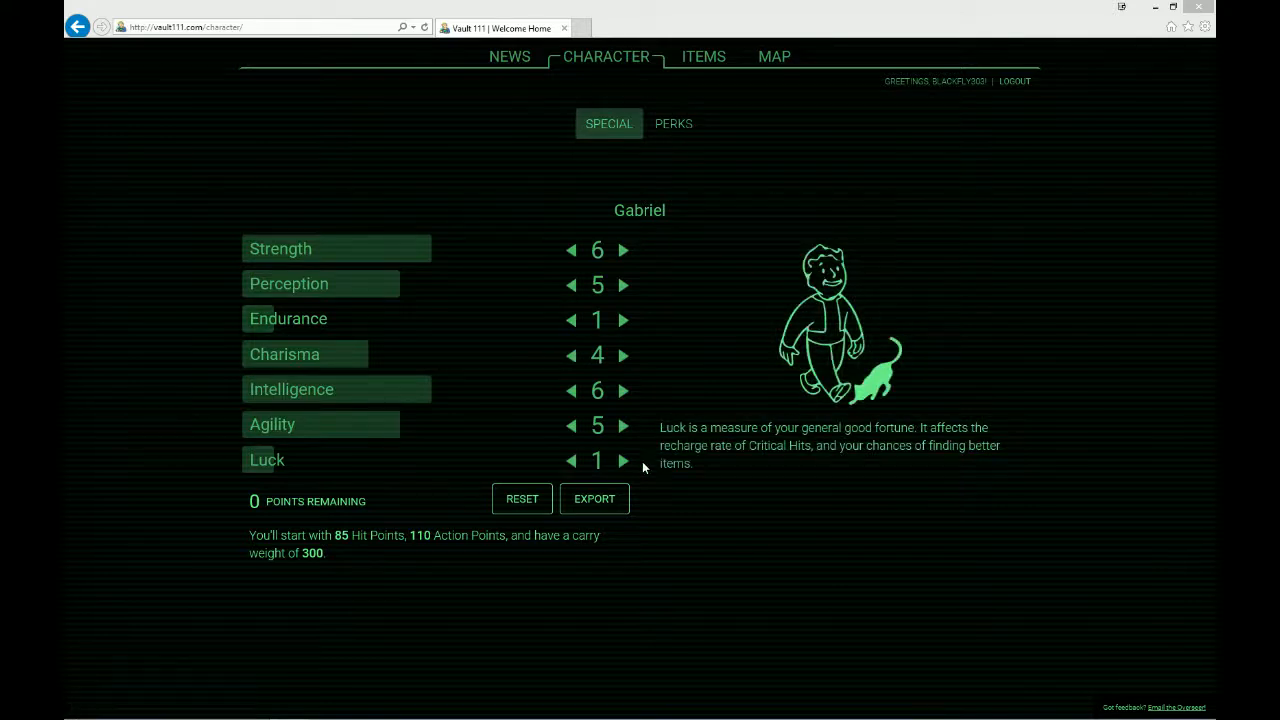
pyautogui.moveTo(673, 123)
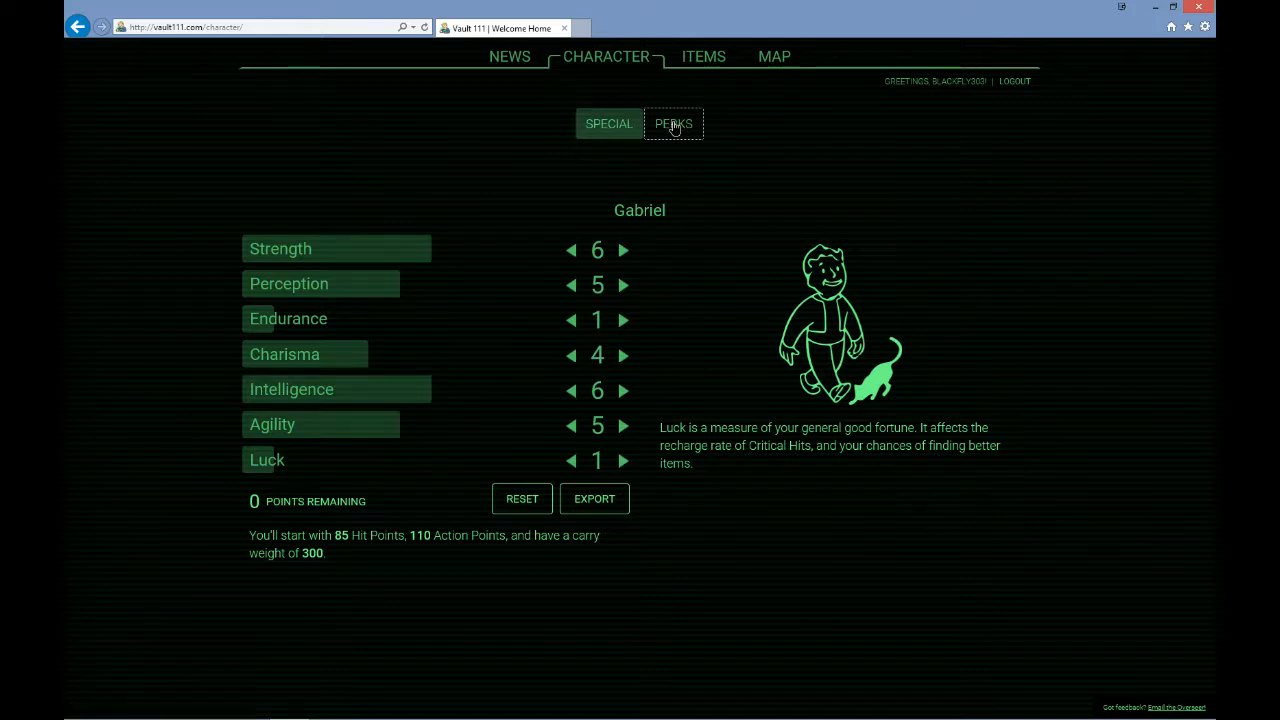
# Browse Gabriel's perk chart through the higher tiers to see which perks the 6-5-1-4-6-5-1 stats unlock
pyautogui.click(673, 123)
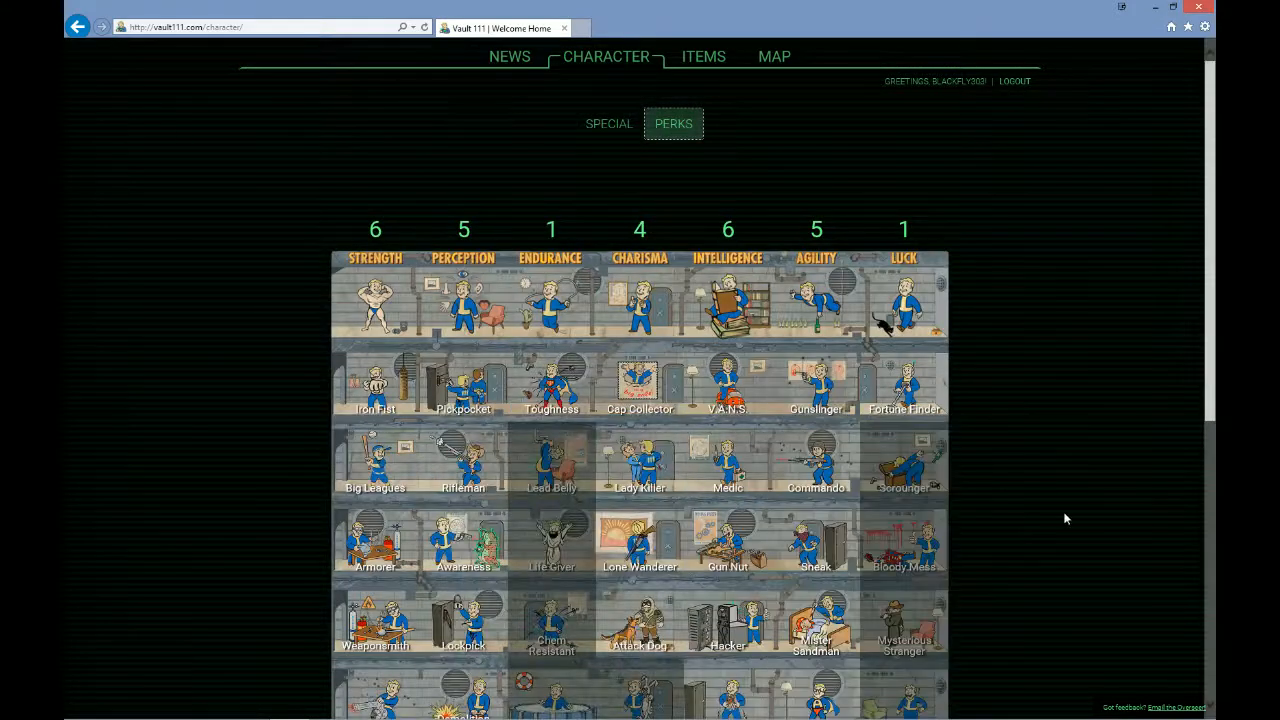
pyautogui.scroll(-3)
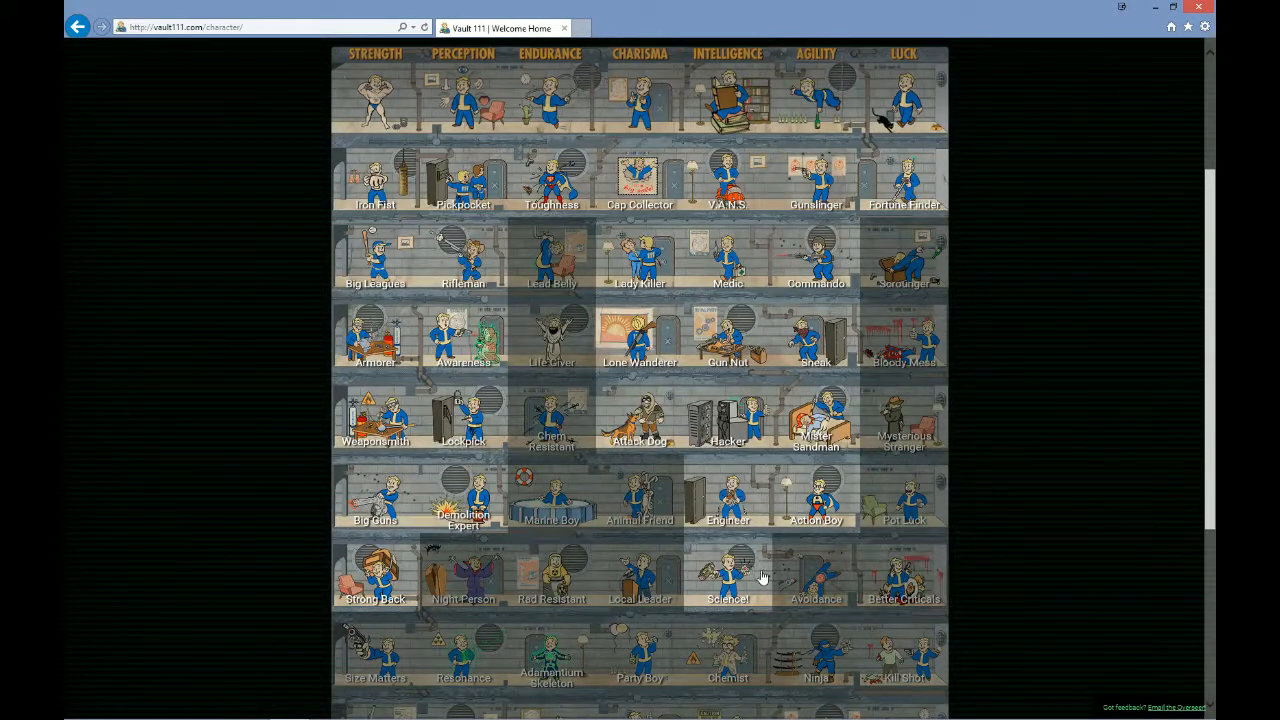
pyautogui.moveTo(715, 405)
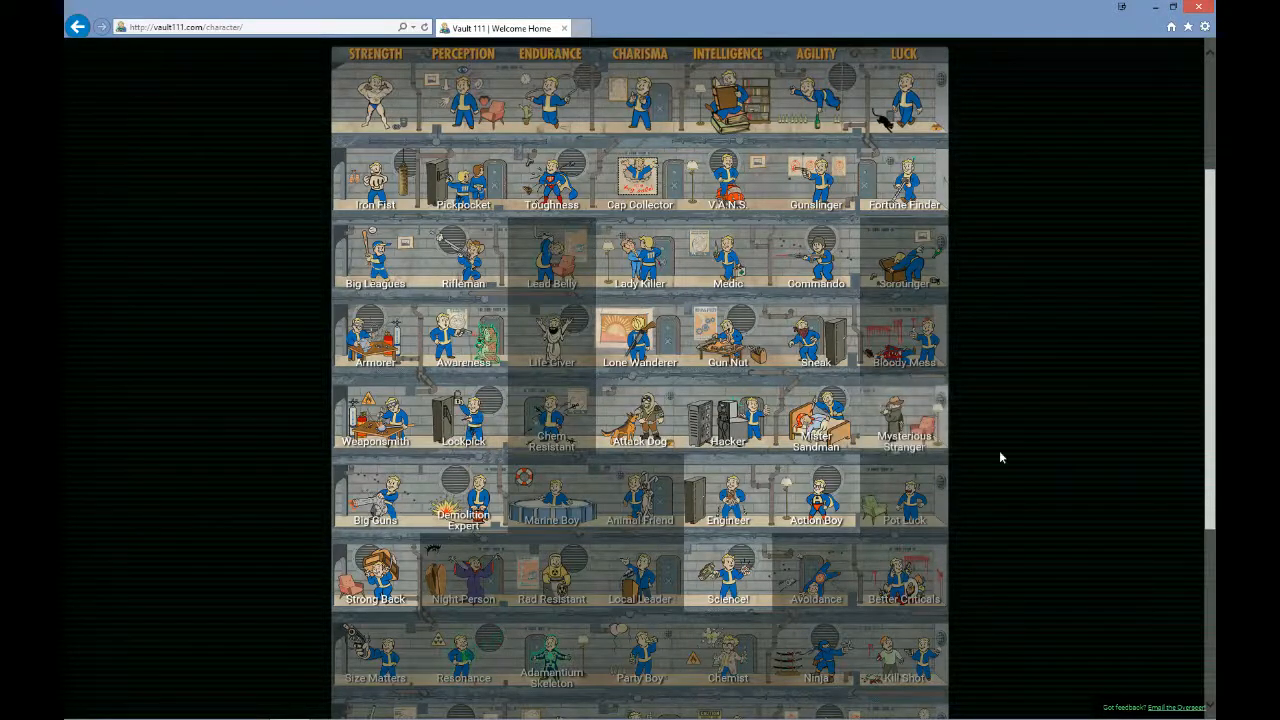
pyautogui.scroll(-3)
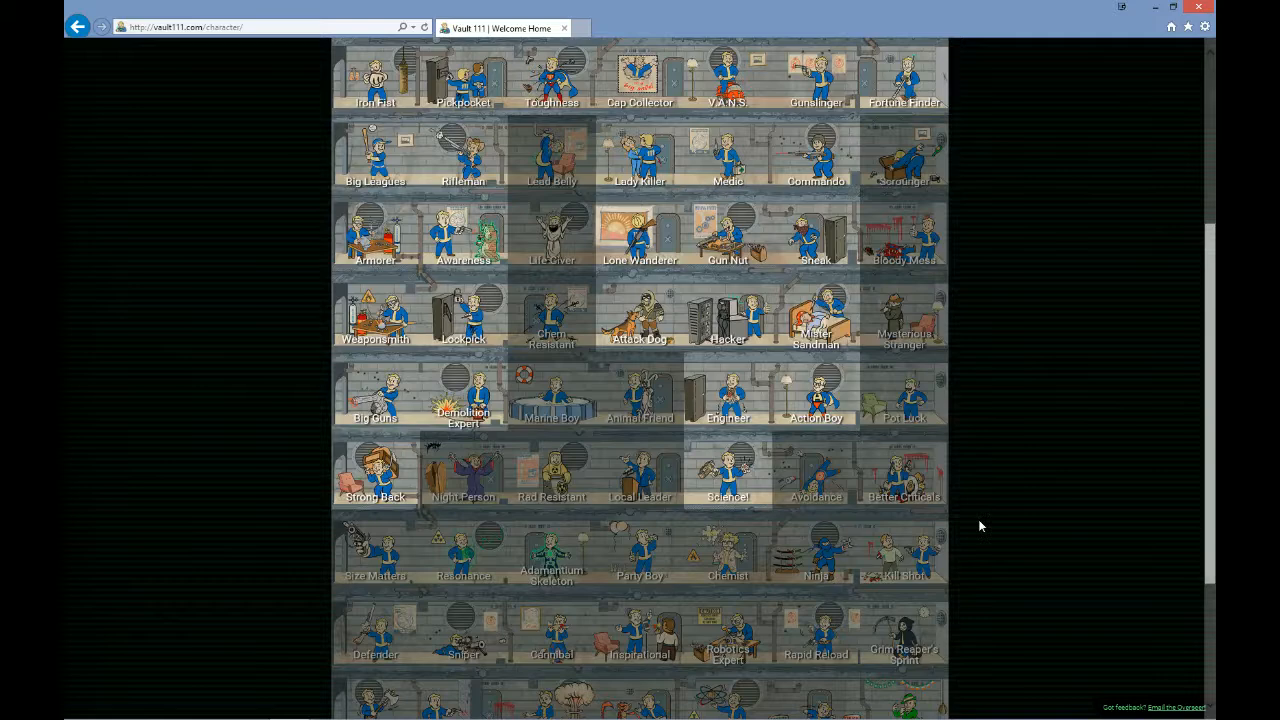
pyautogui.moveTo(903, 550)
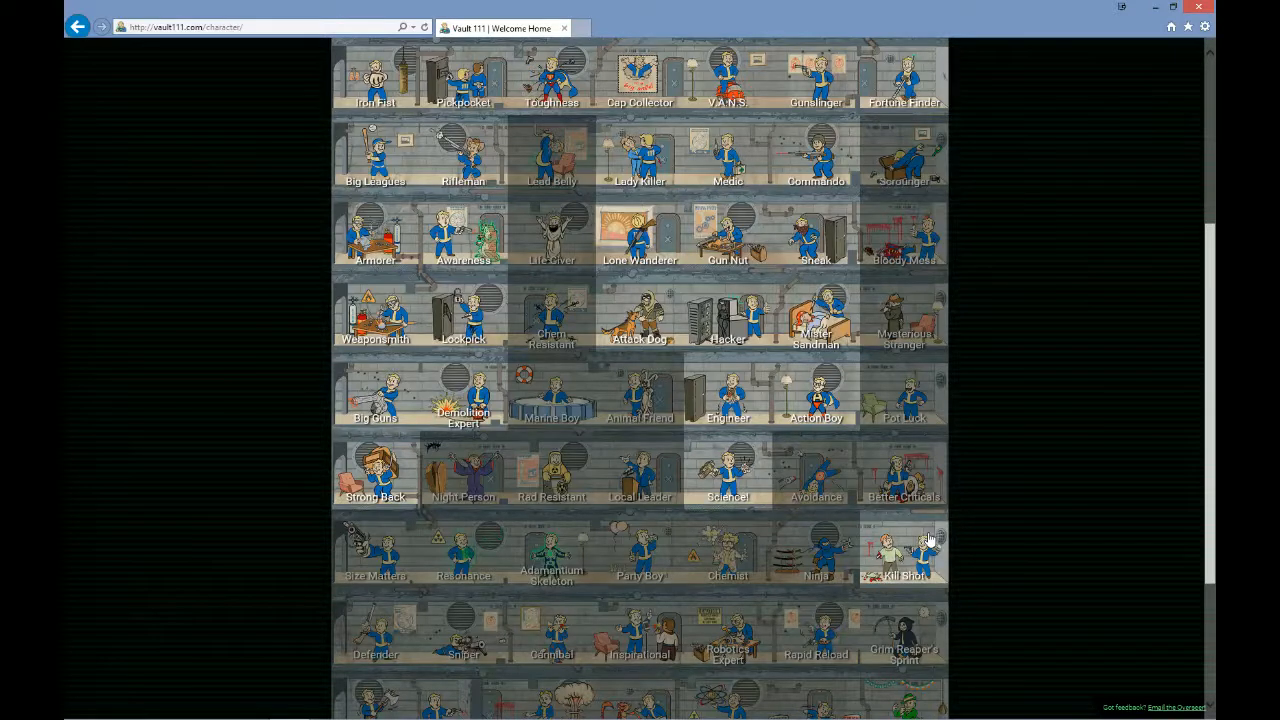
pyautogui.scroll(3)
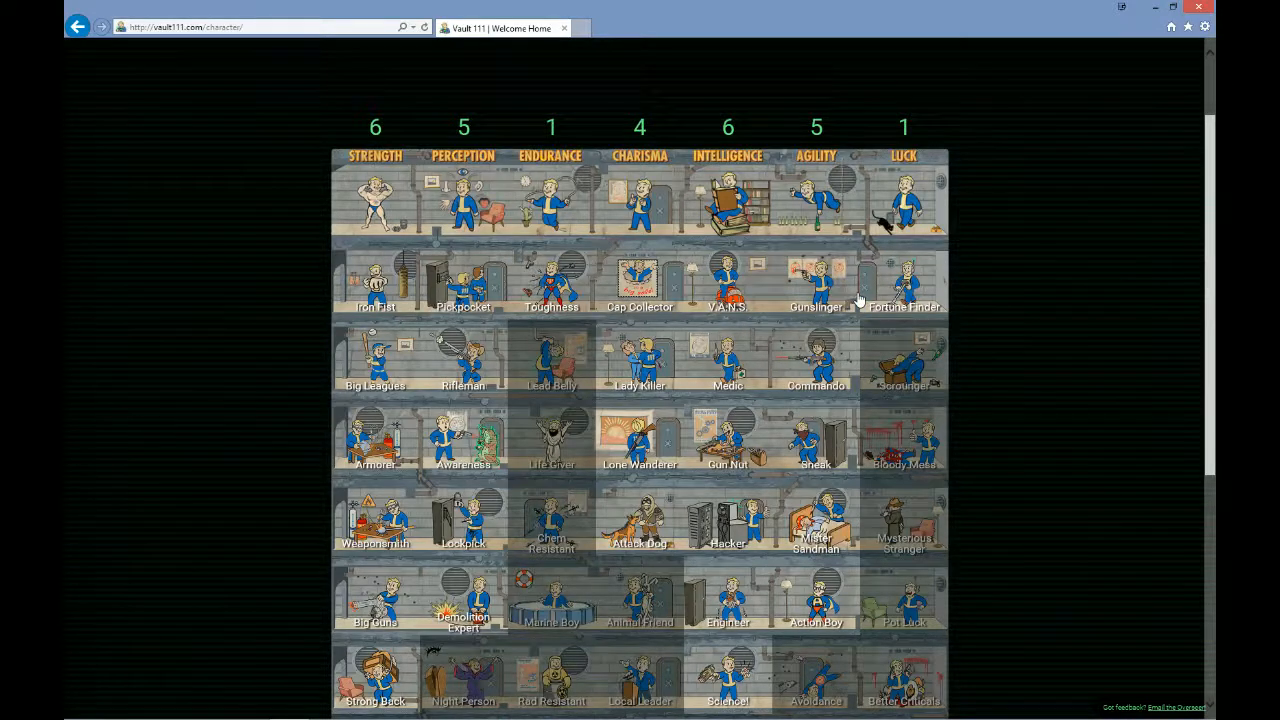
pyautogui.moveTo(475, 445)
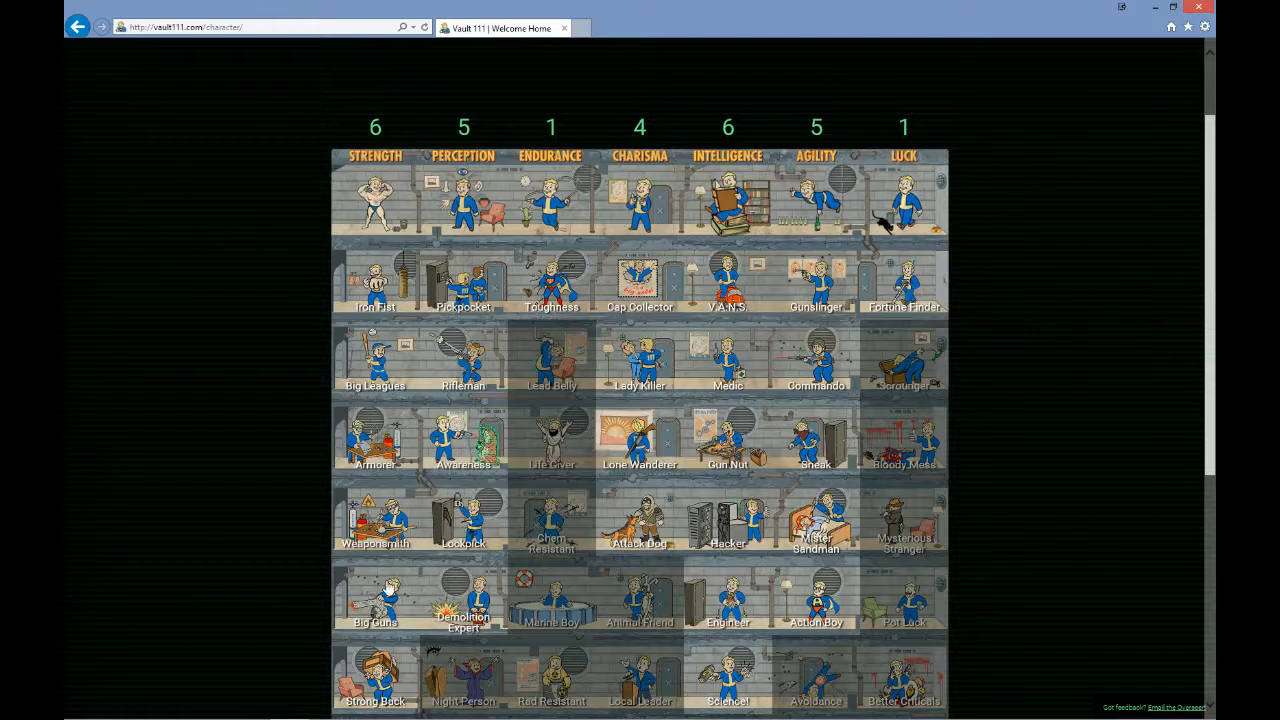
pyautogui.moveTo(712, 670)
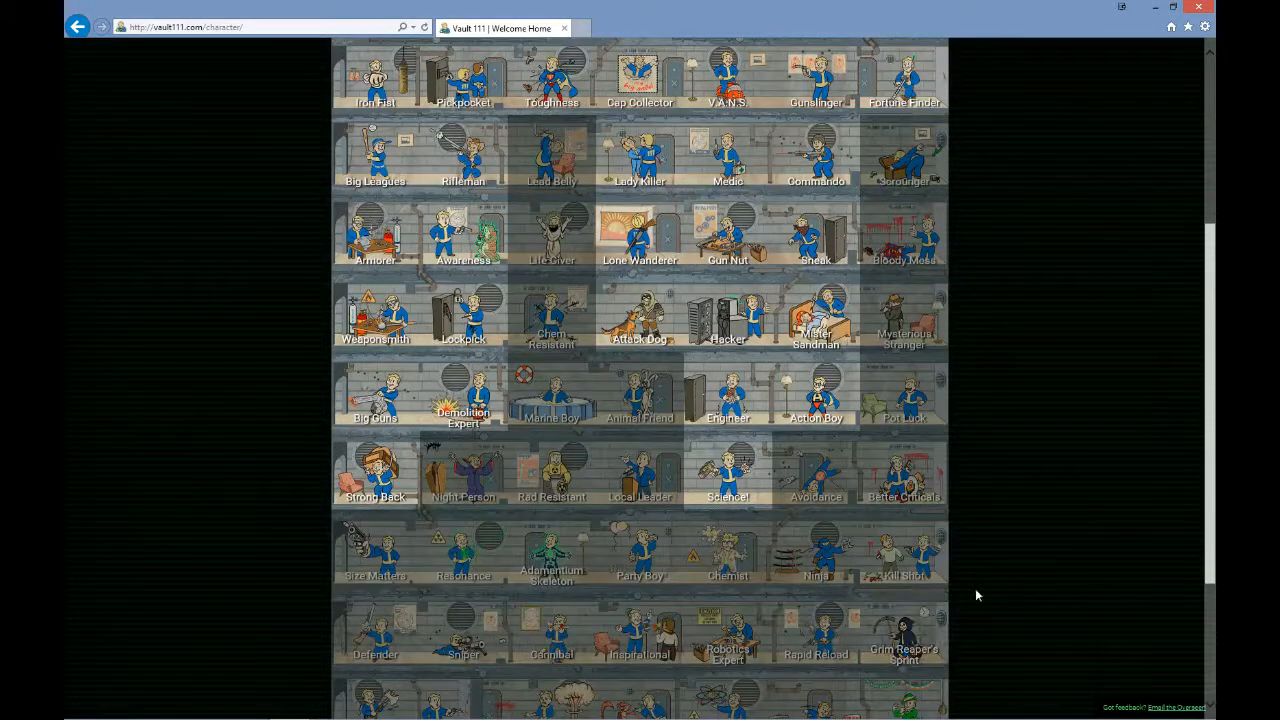
pyautogui.scroll(-3)
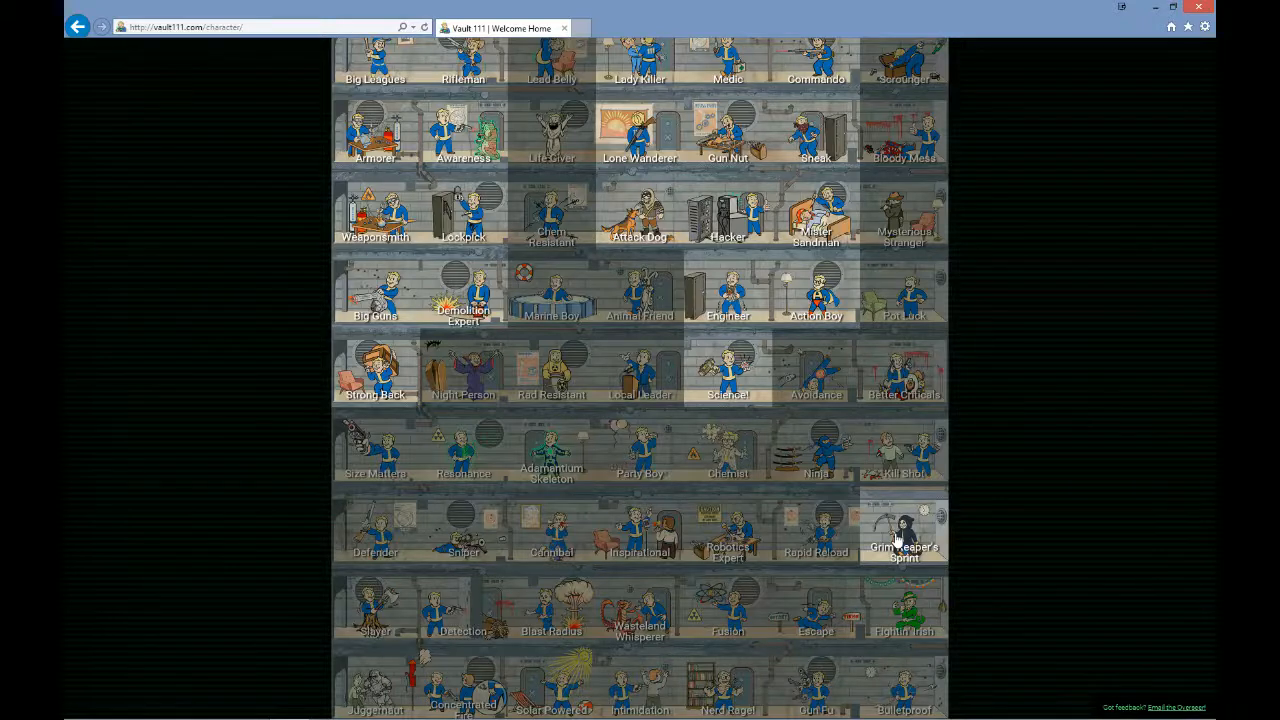
pyautogui.click(903, 525)
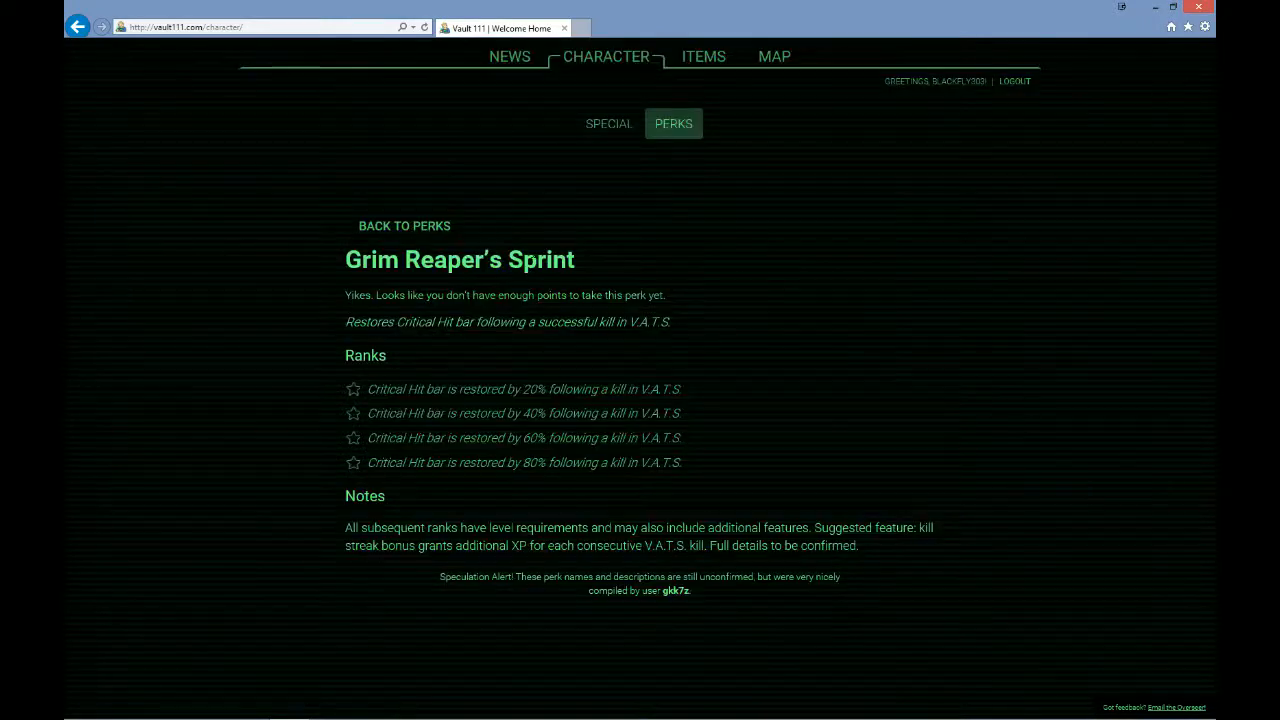
pyautogui.moveTo(629, 427)
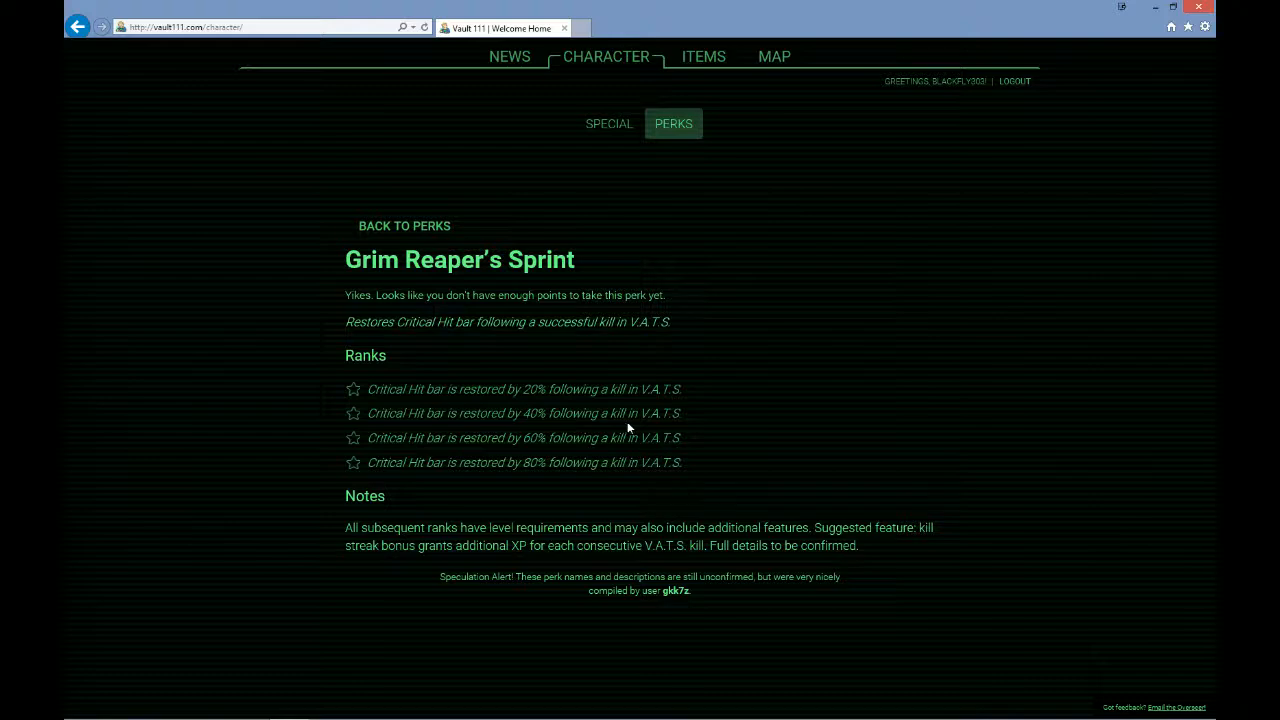
pyautogui.moveTo(672, 123)
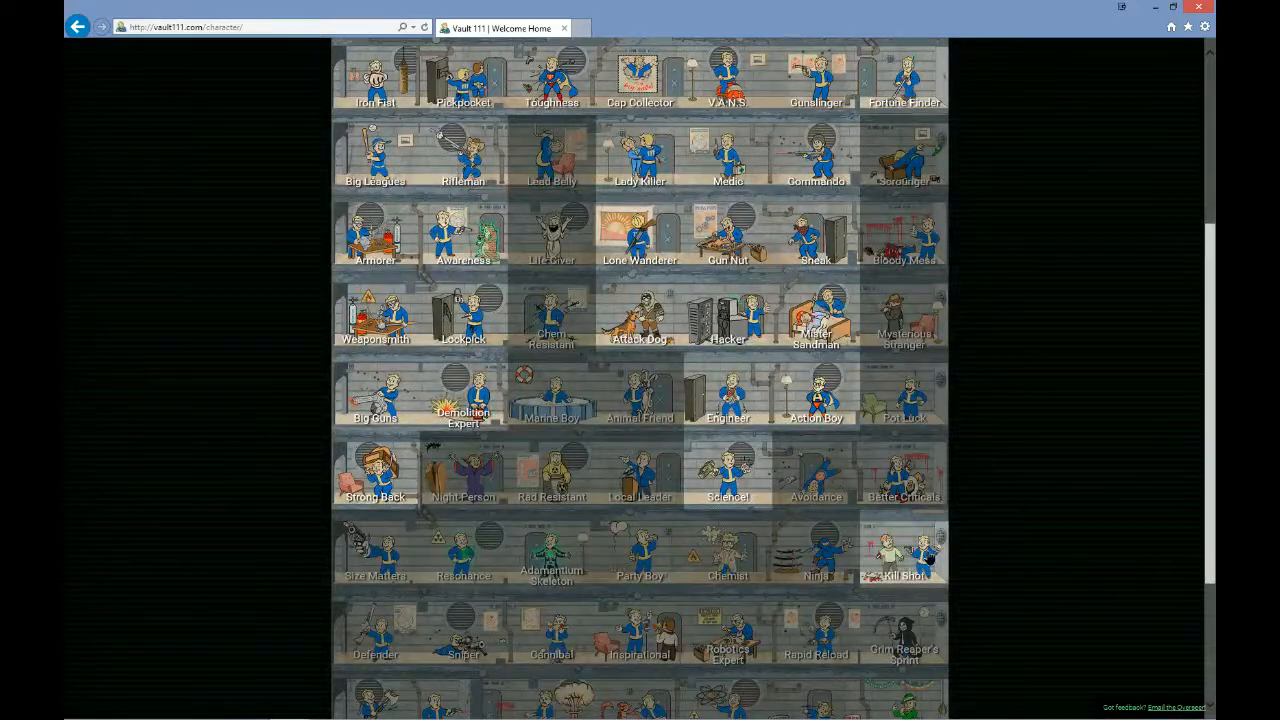
pyautogui.click(903, 550)
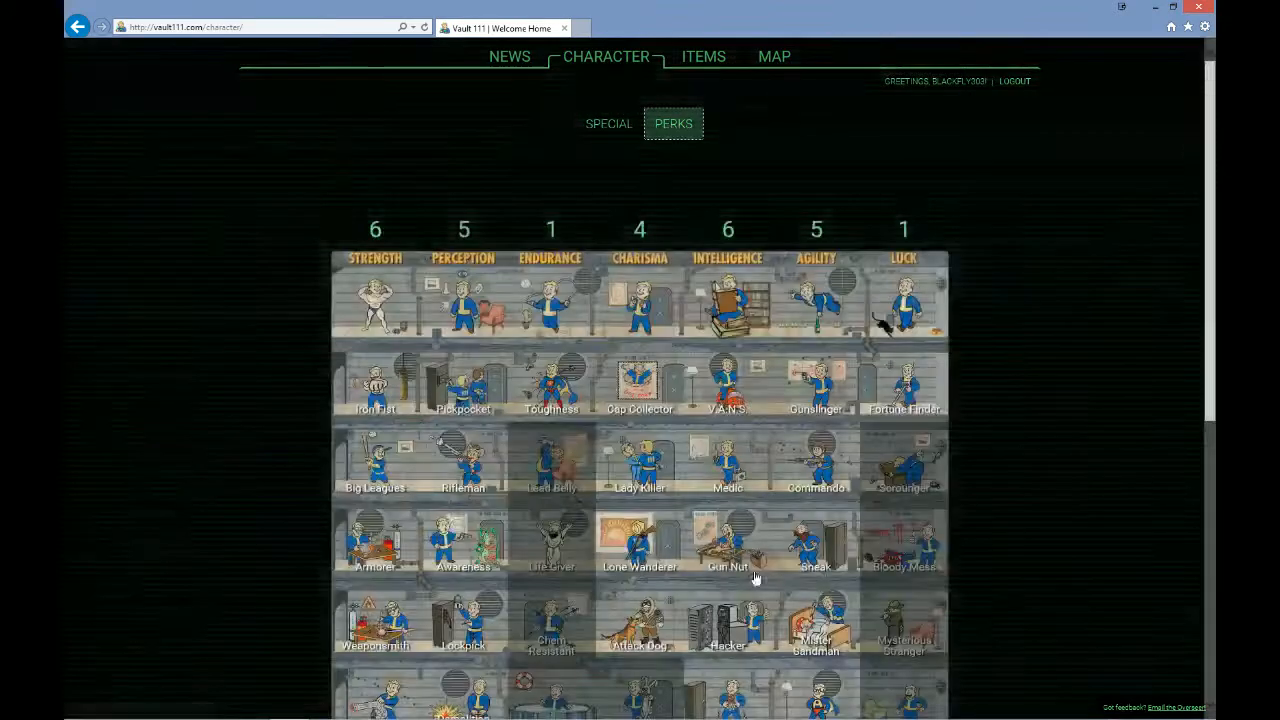
pyautogui.scroll(-3)
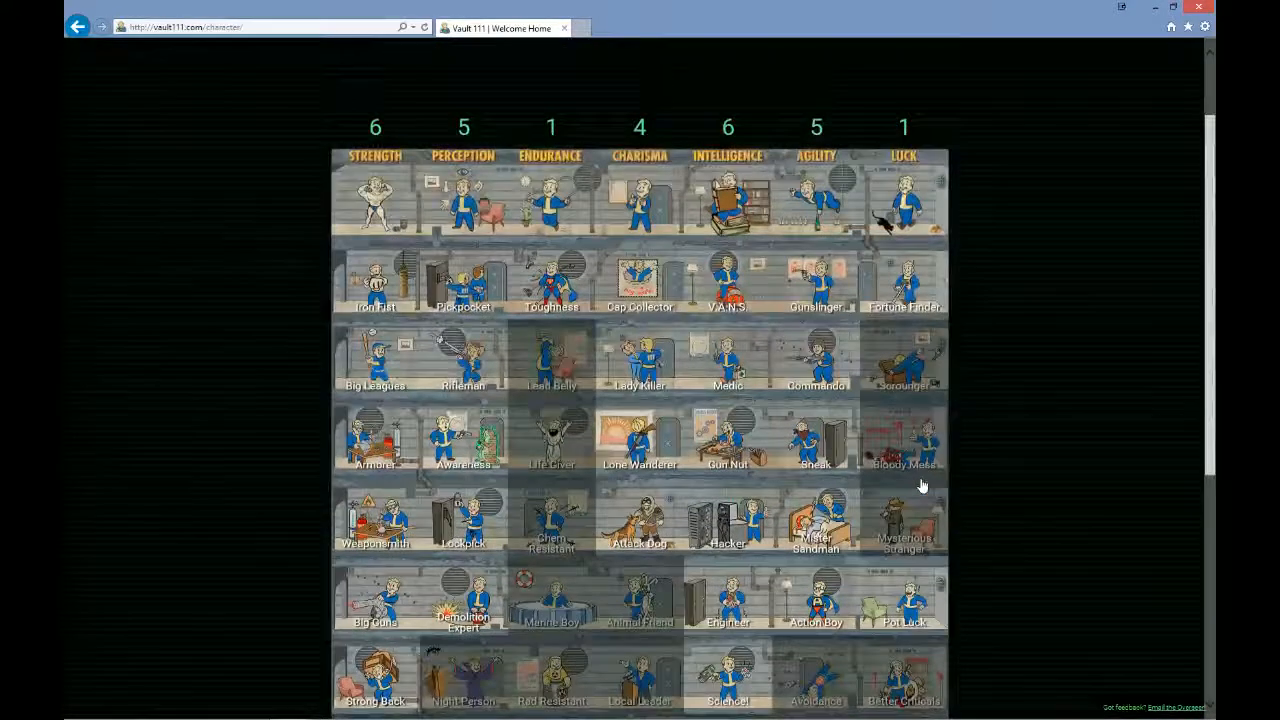
pyautogui.scroll(-3)
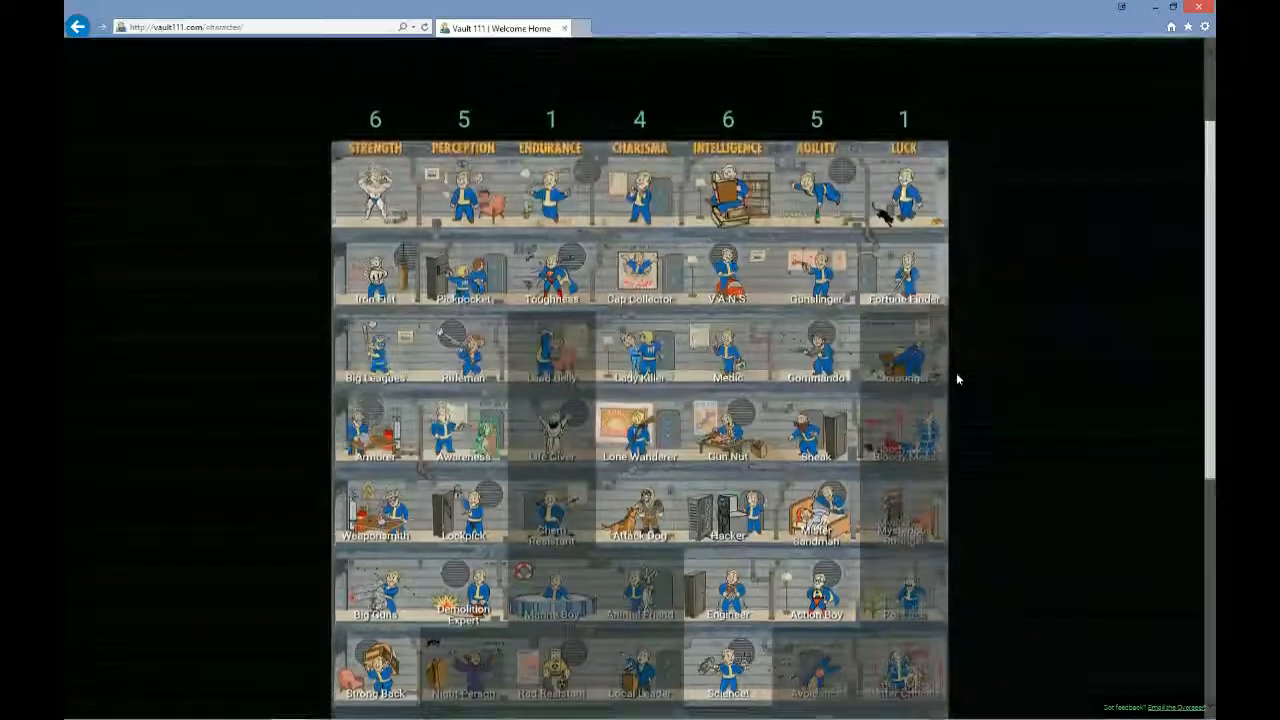
pyautogui.scroll(-3)
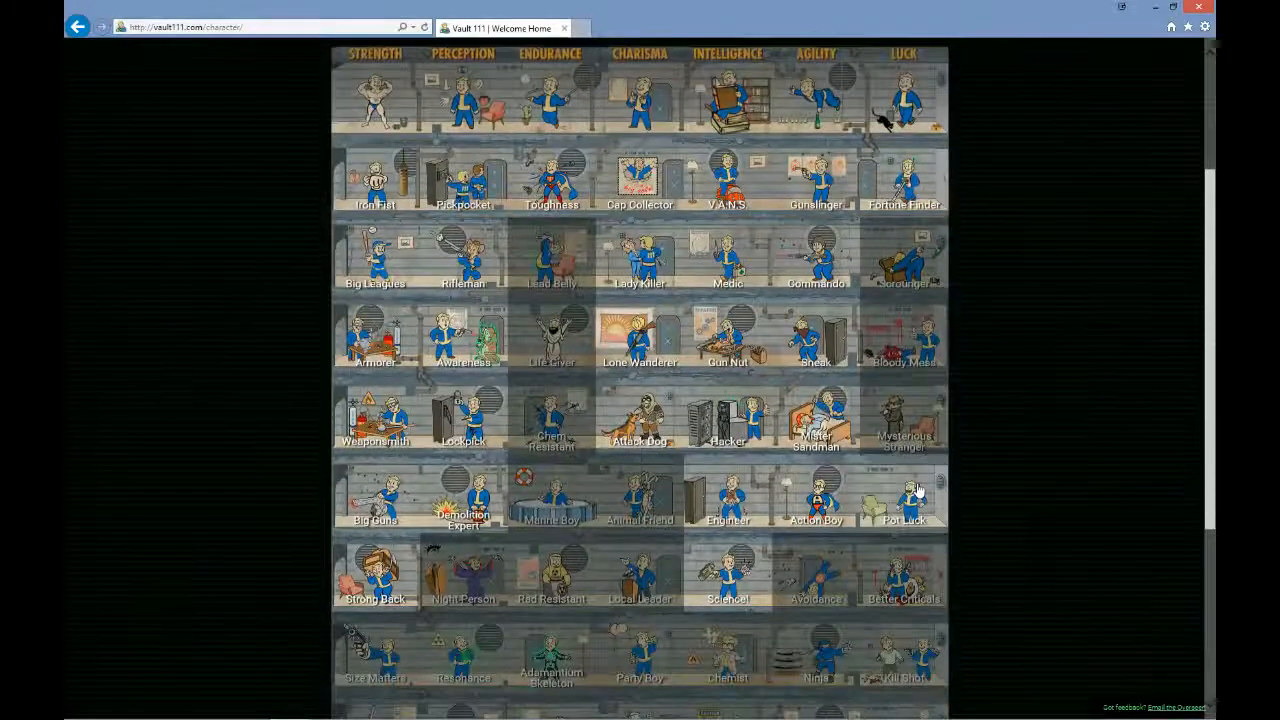
pyautogui.scroll(-3)
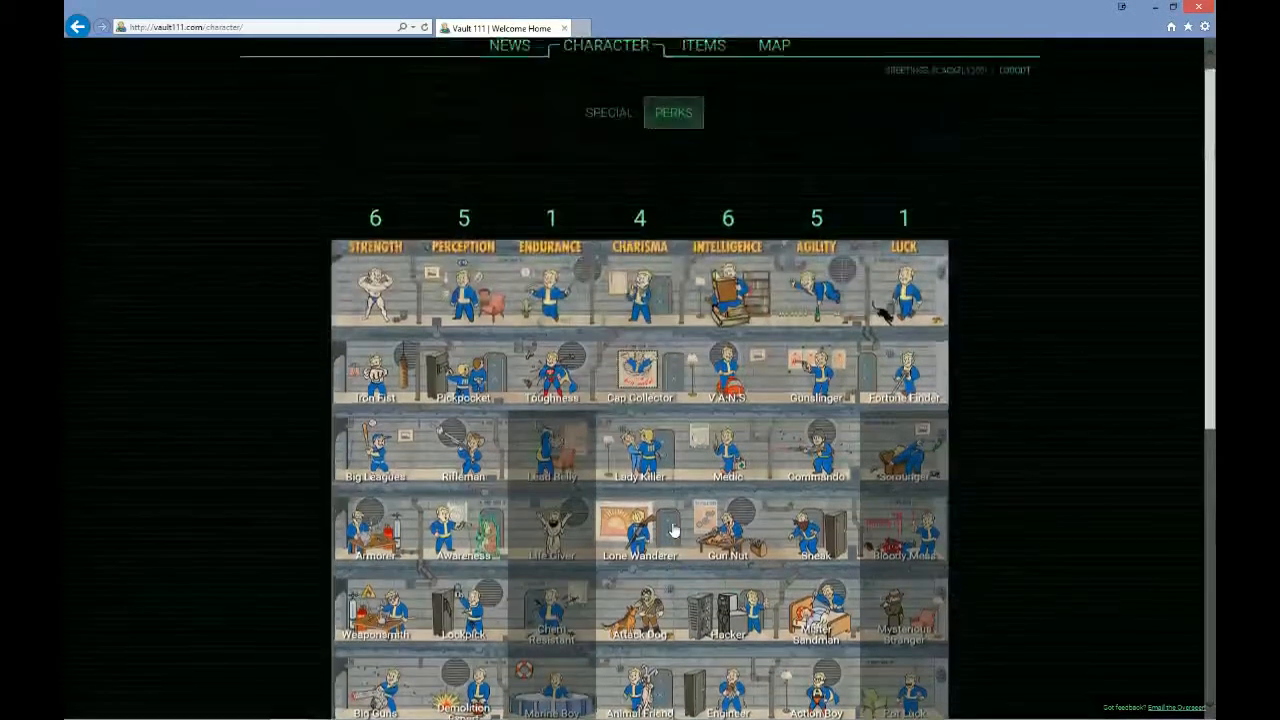
pyautogui.scroll(-3)
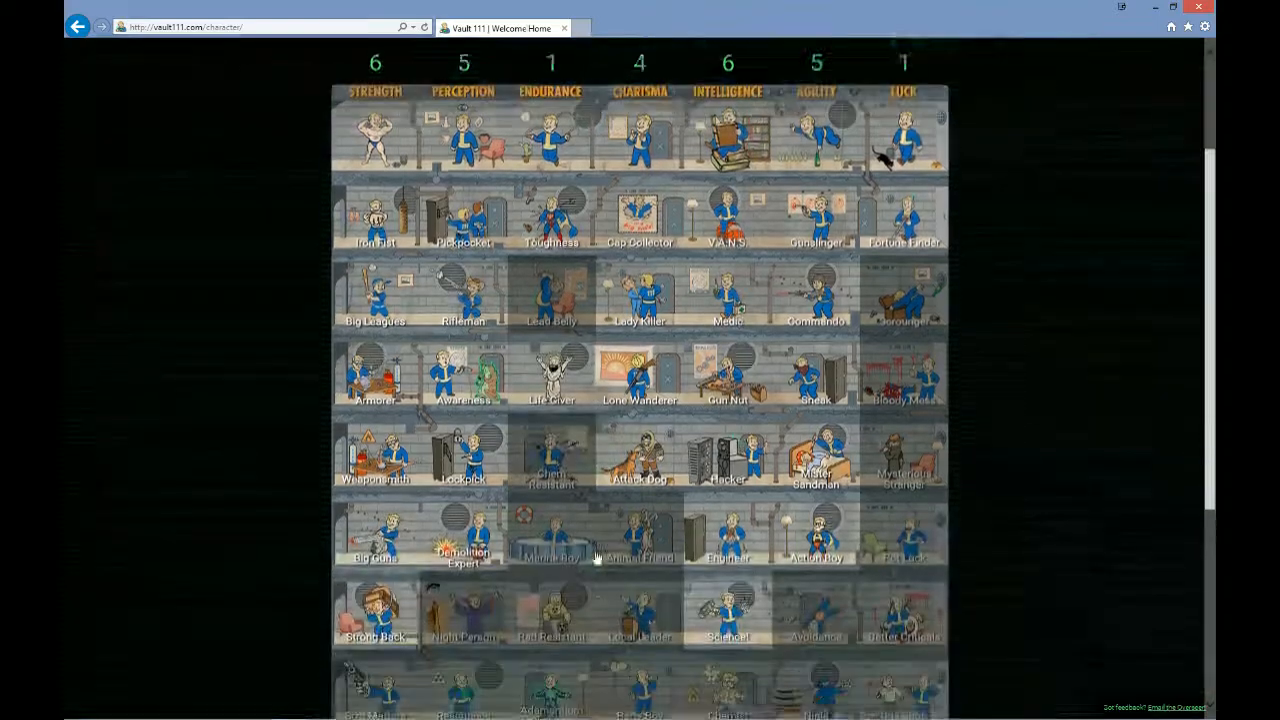
pyautogui.scroll(-3)
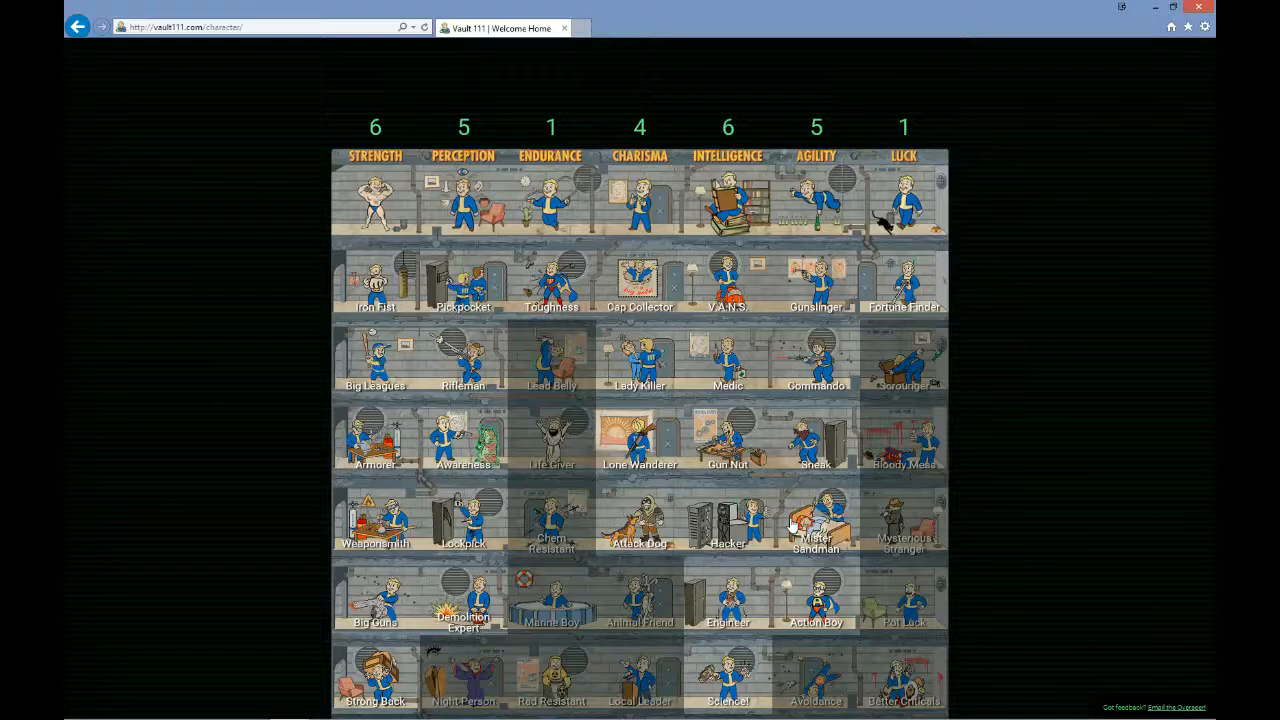
pyautogui.scroll(-3)
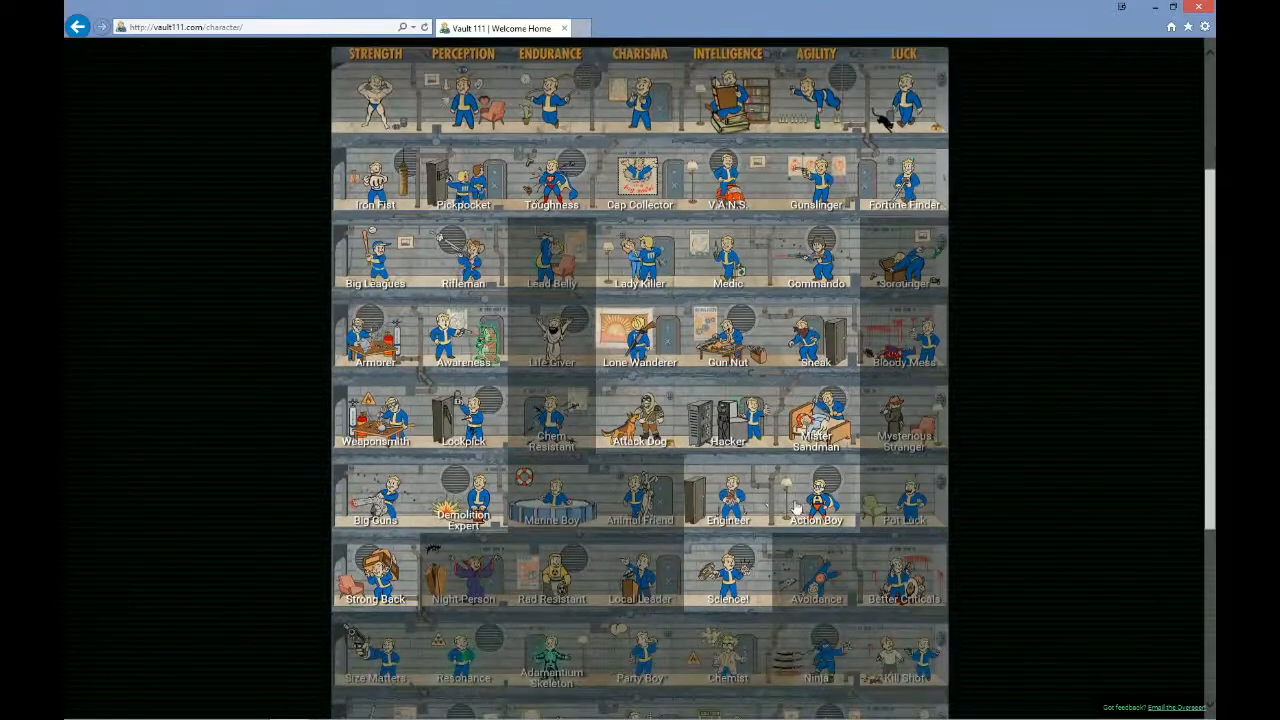
pyautogui.scroll(-3)
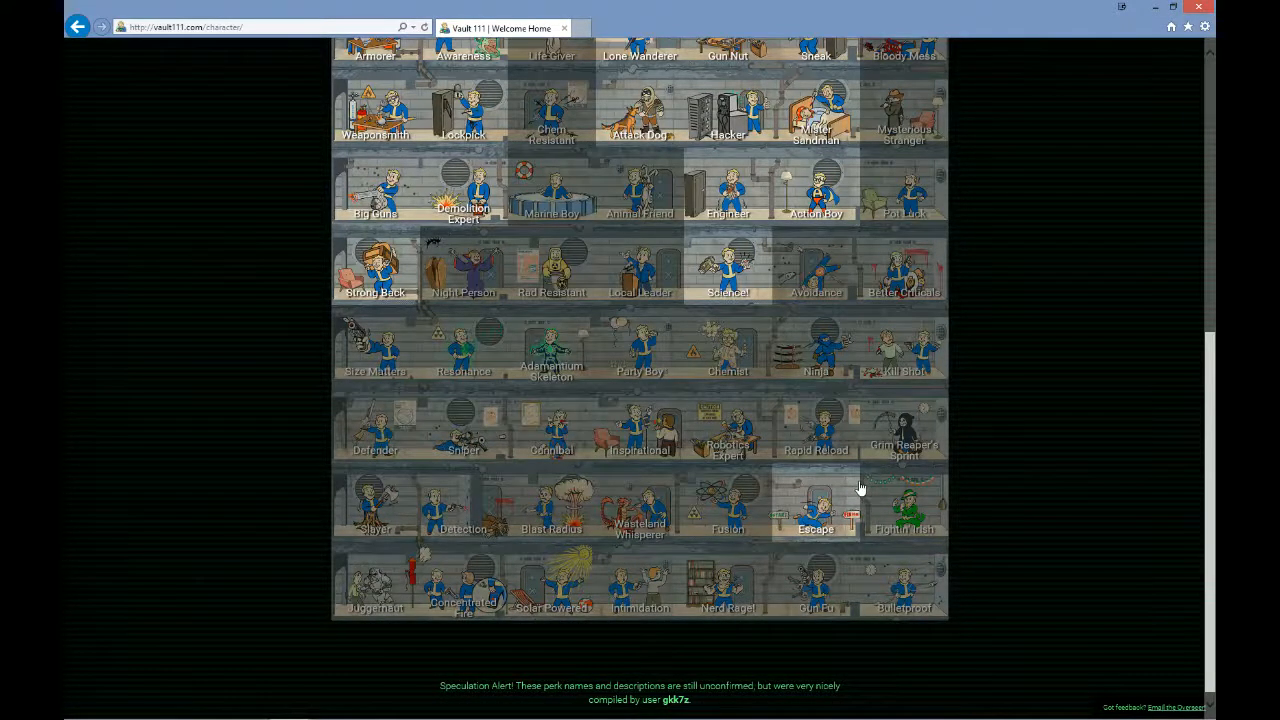
pyautogui.scroll(-3)
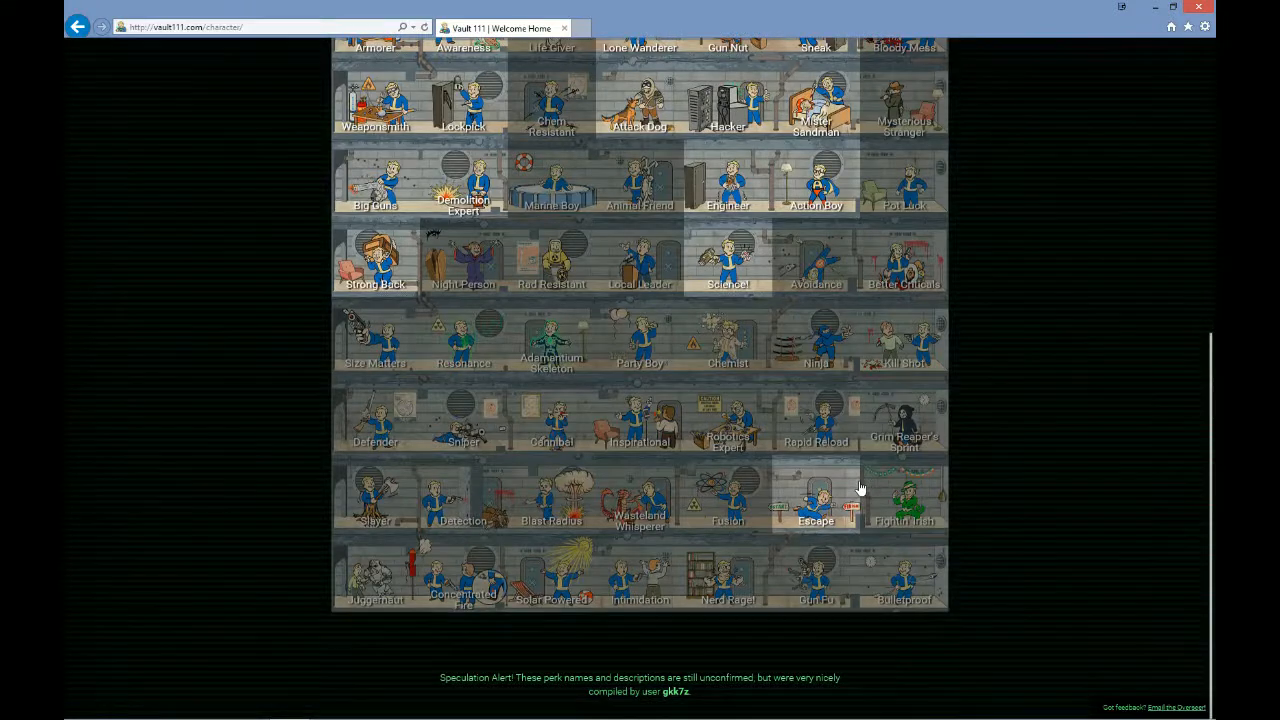
pyautogui.scroll(3)
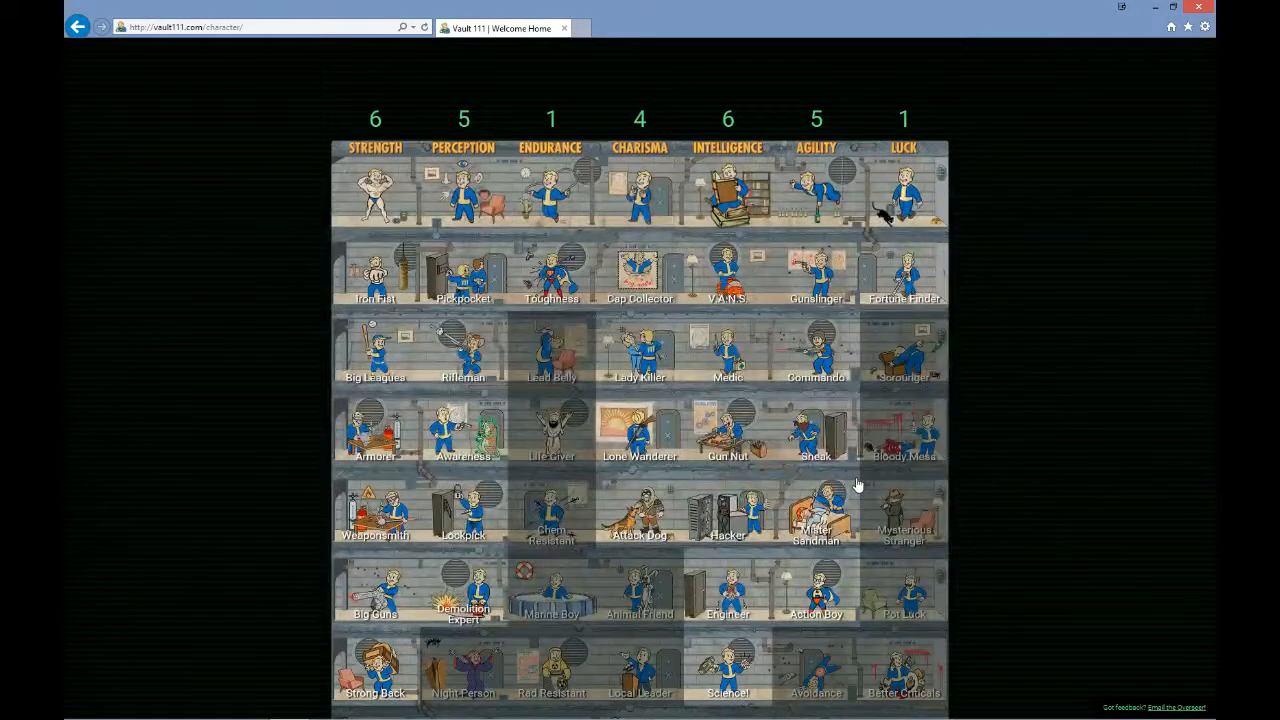
pyautogui.scroll(-3)
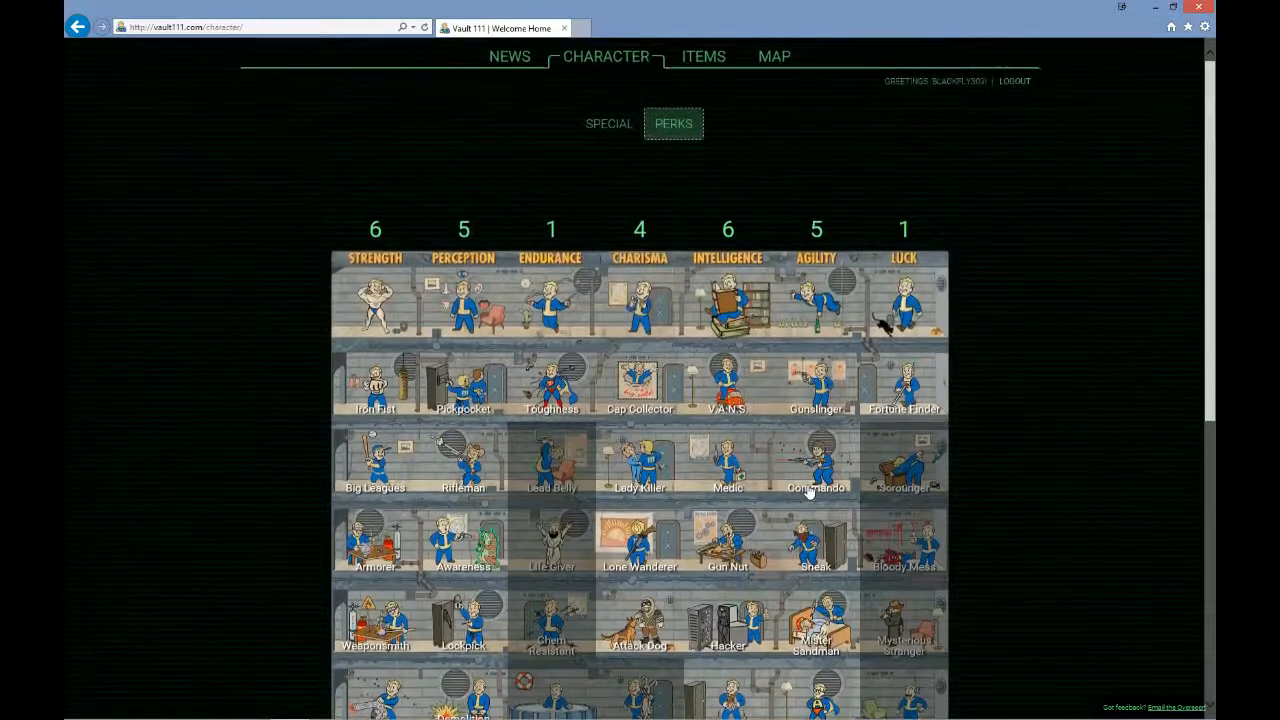
pyautogui.scroll(-3)
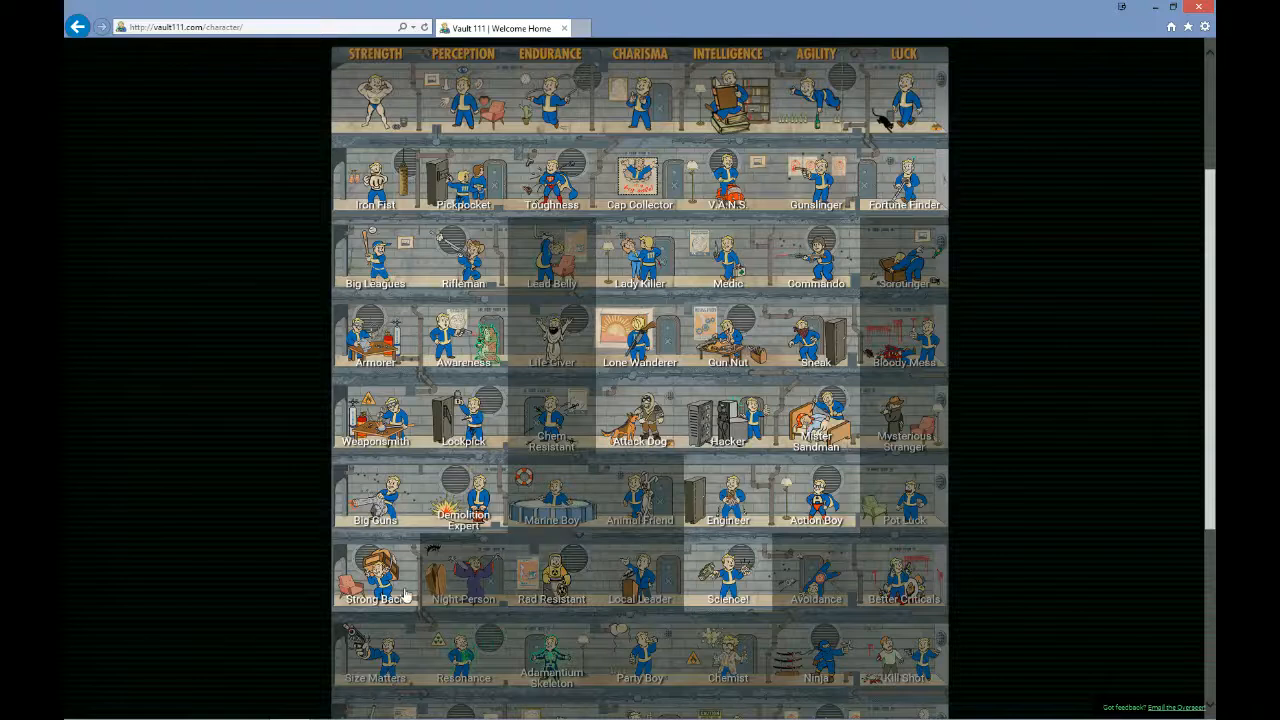
pyautogui.moveTo(890, 530)
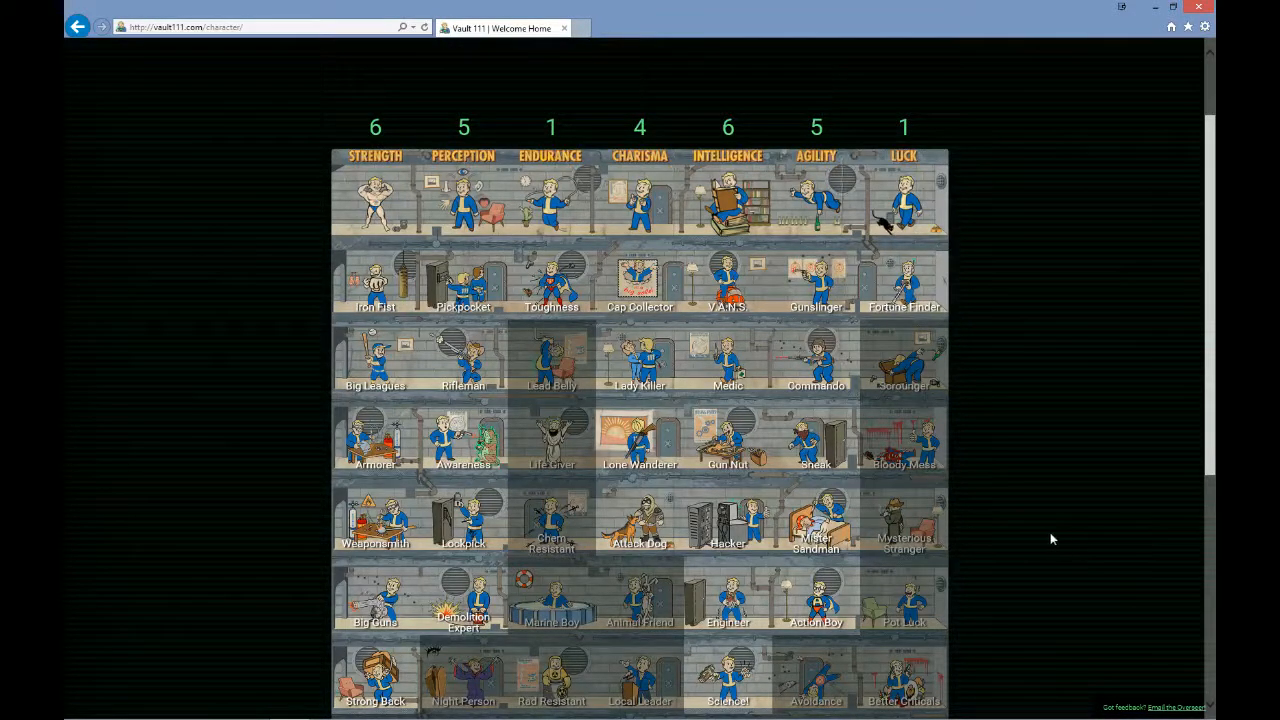
pyautogui.moveTo(903, 520)
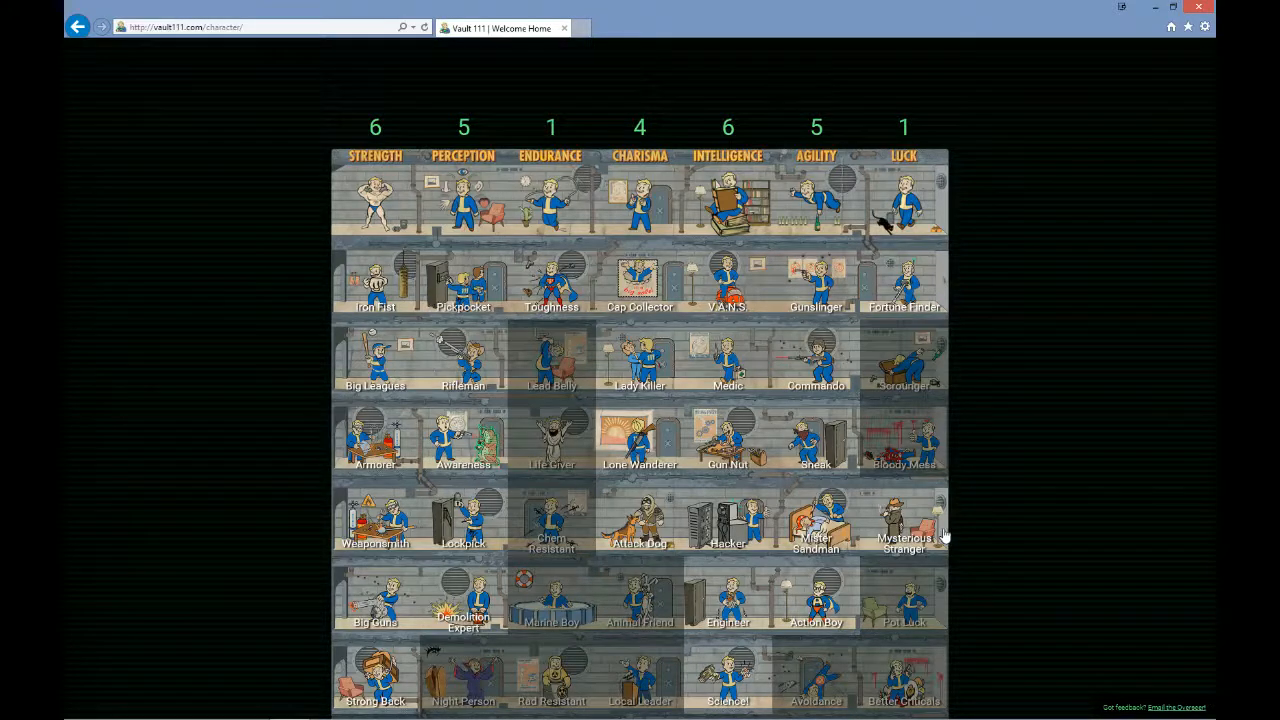
pyautogui.scroll(-3)
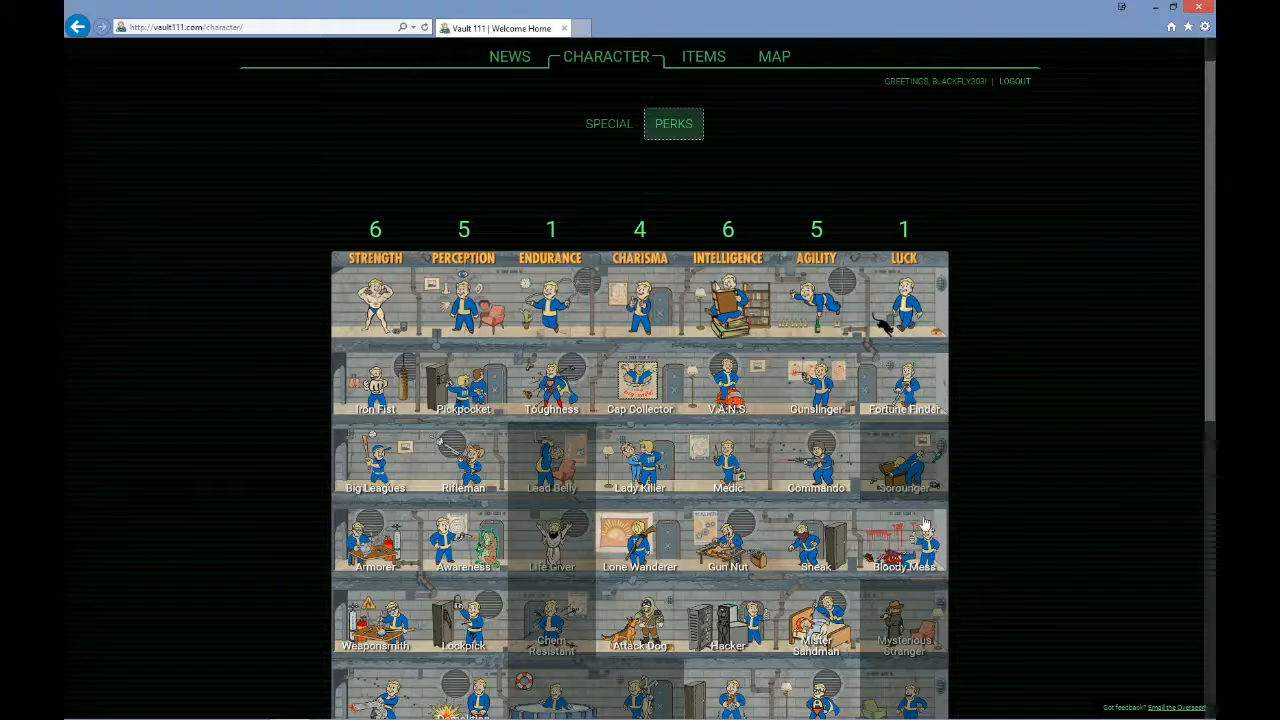
pyautogui.moveTo(966, 538)
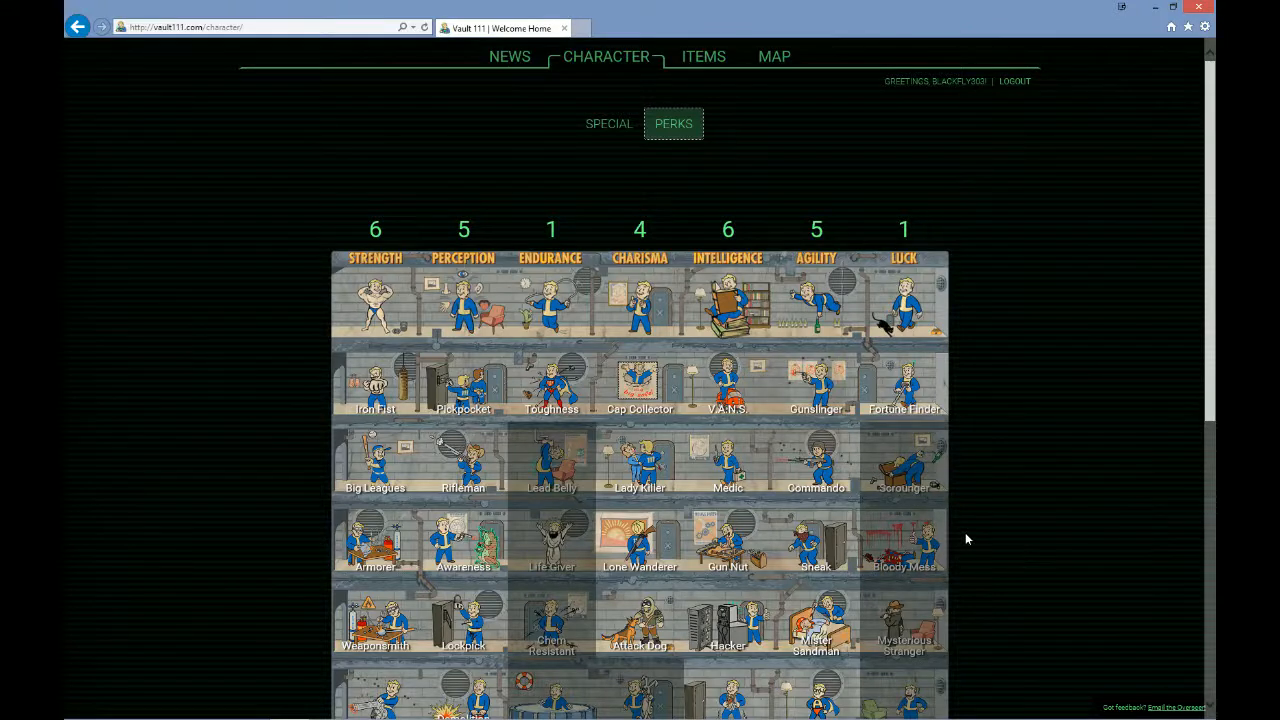
pyautogui.moveTo(905, 540)
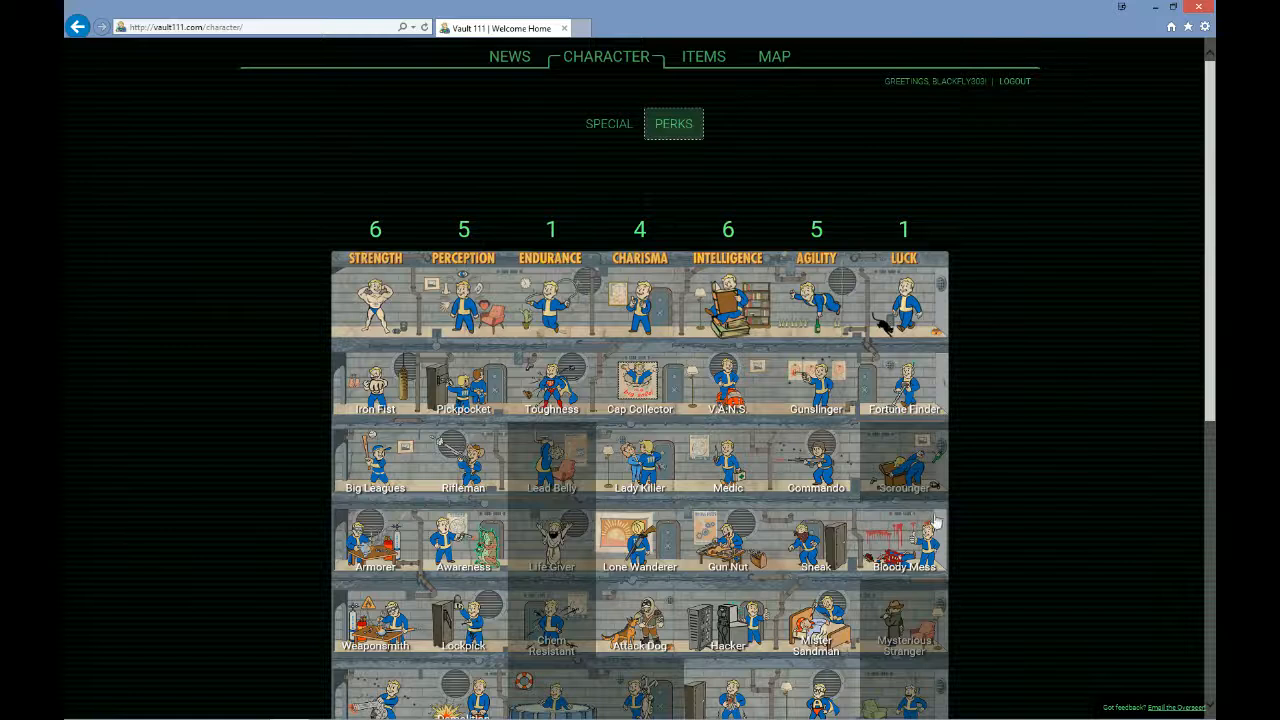
pyautogui.moveTo(910, 615)
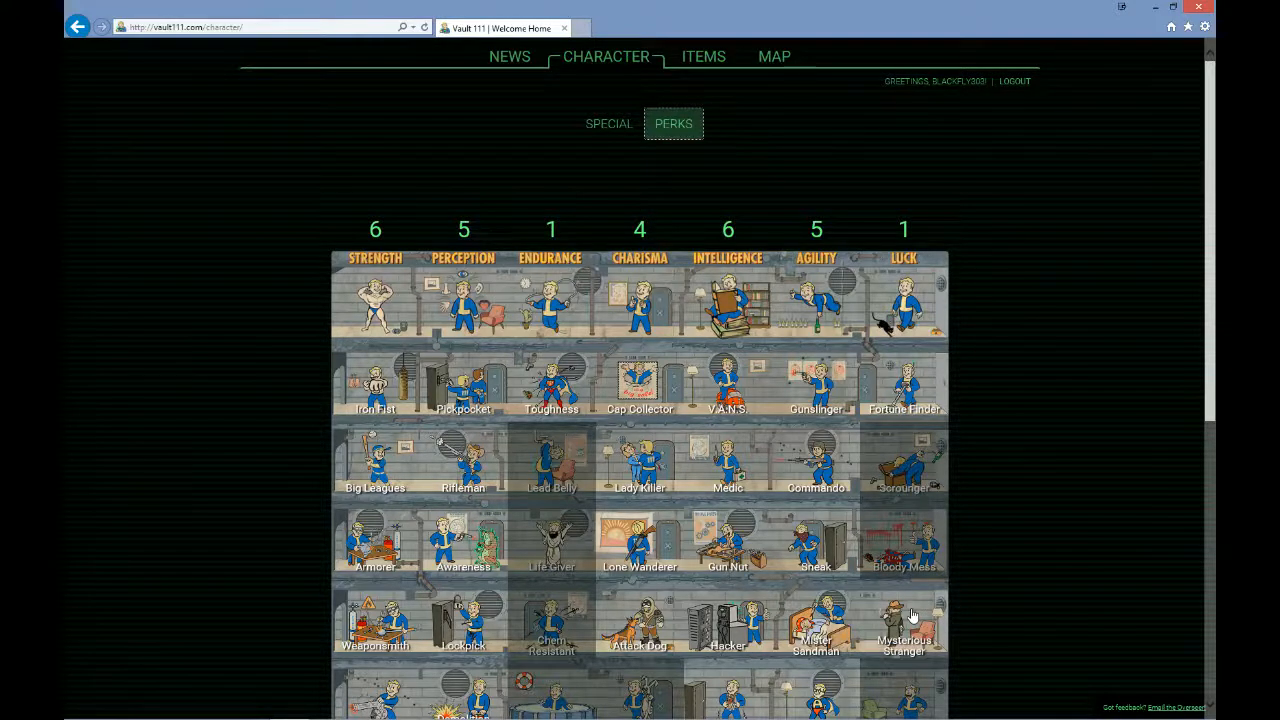
pyautogui.moveTo(980, 600)
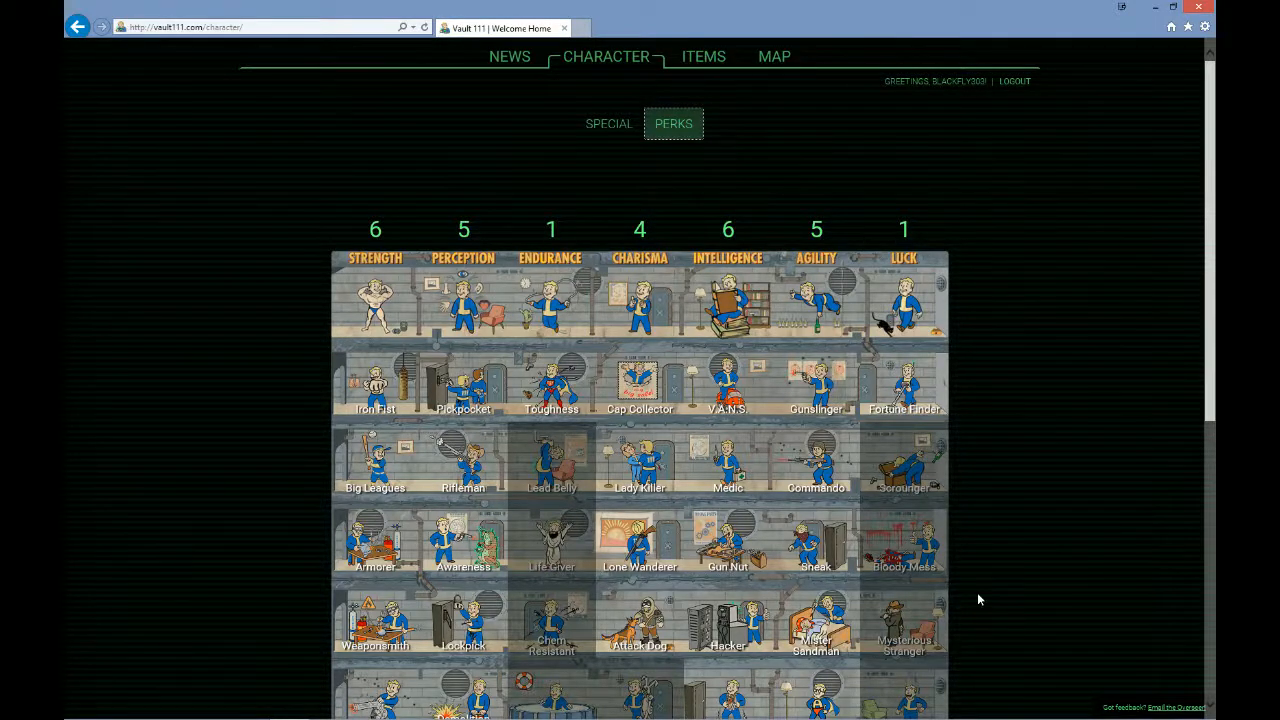
pyautogui.scroll(-3)
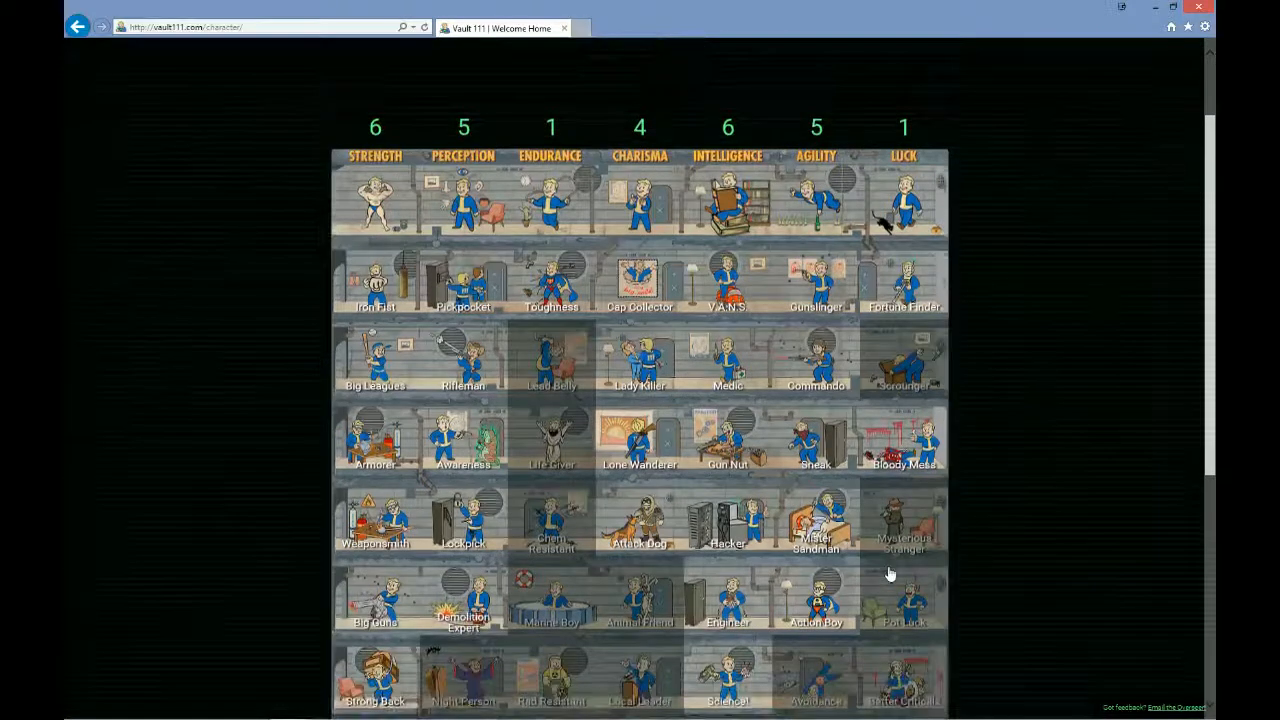
pyautogui.scroll(-3)
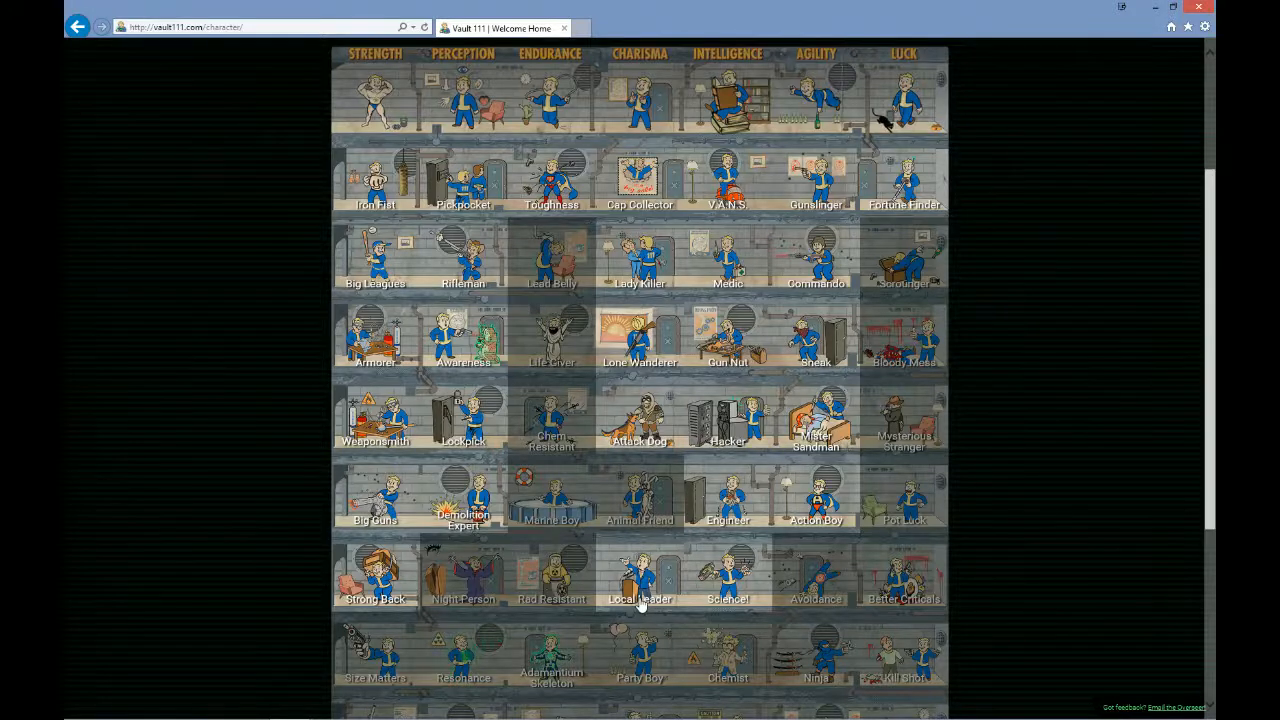
pyautogui.scroll(-3)
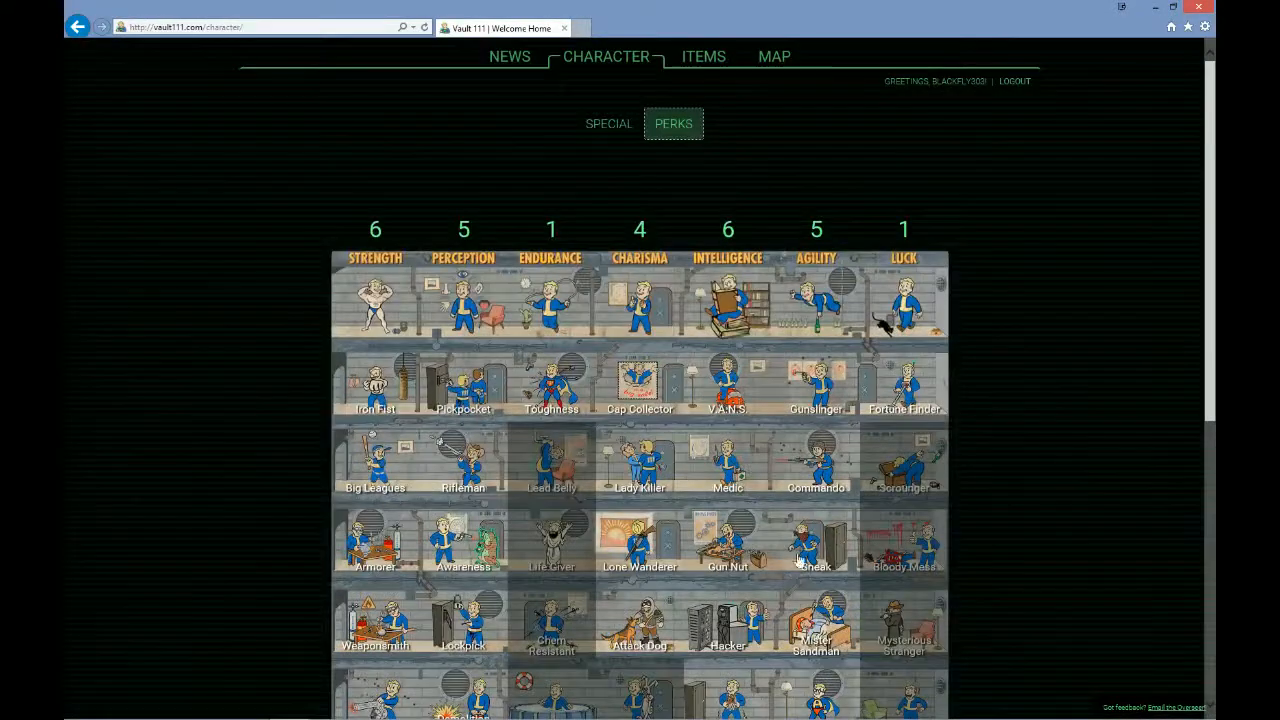
pyautogui.scroll(-3)
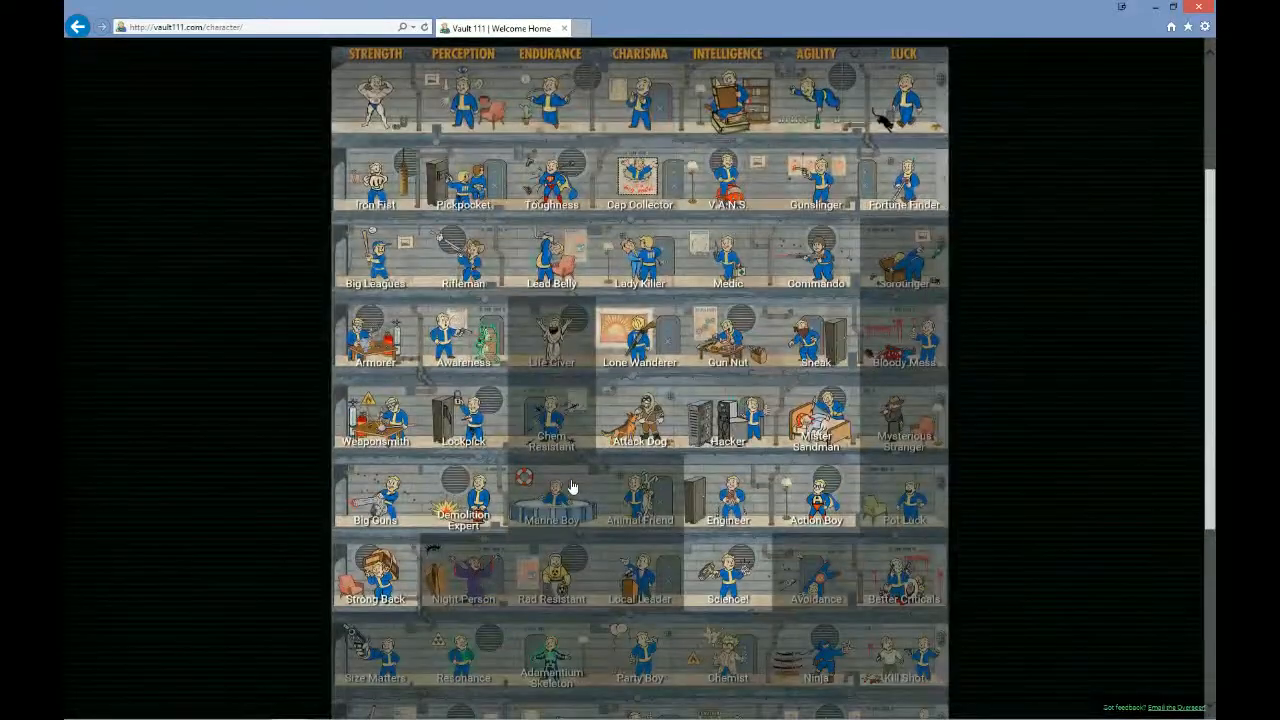
pyautogui.scroll(-3)
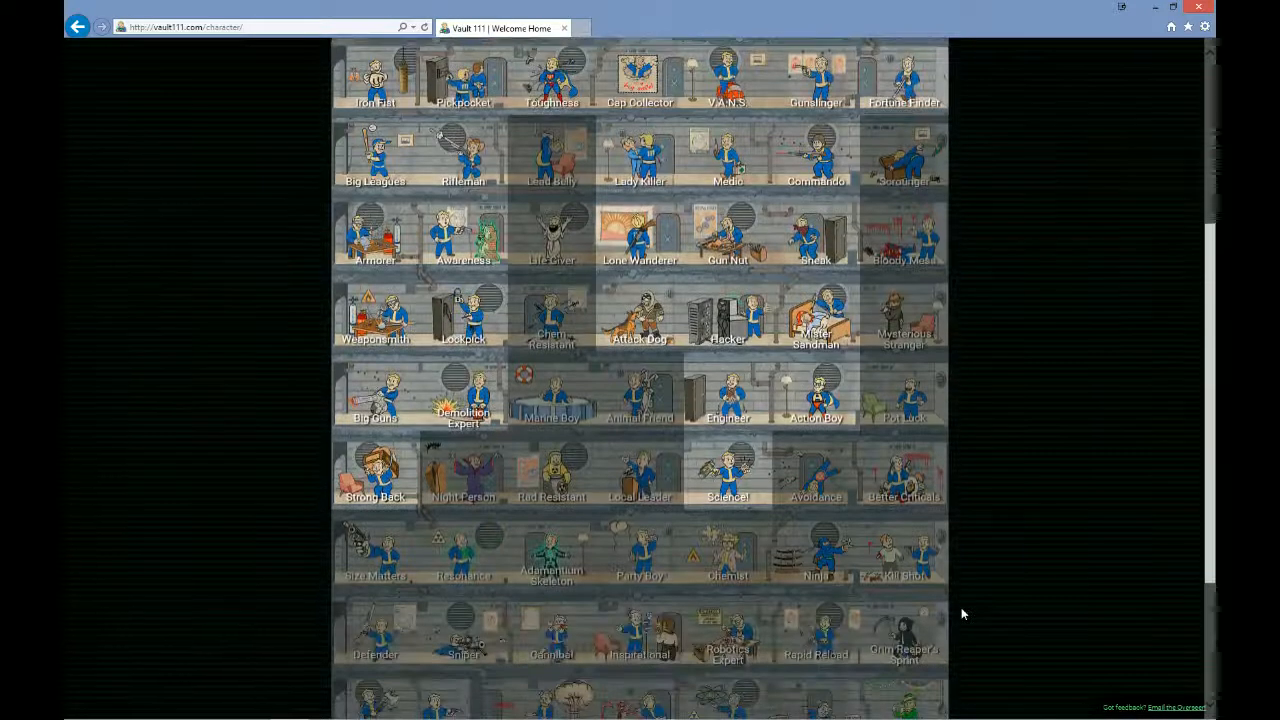
pyautogui.scroll(-3)
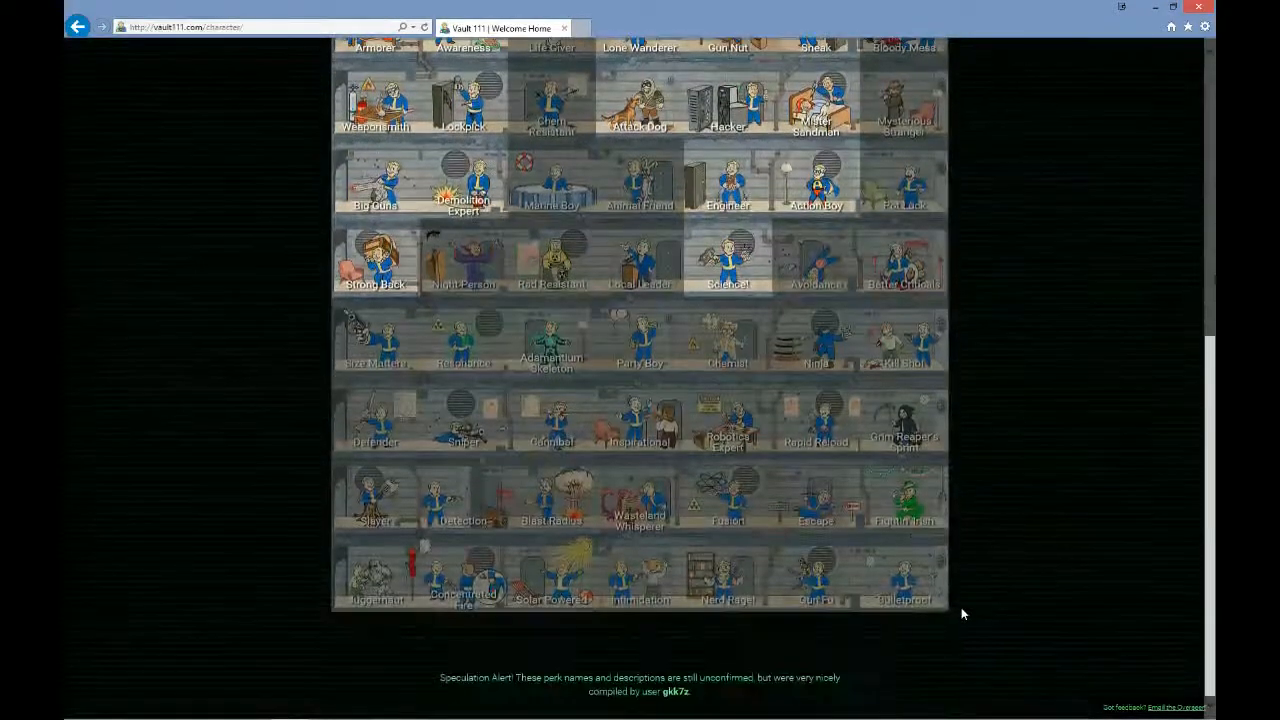